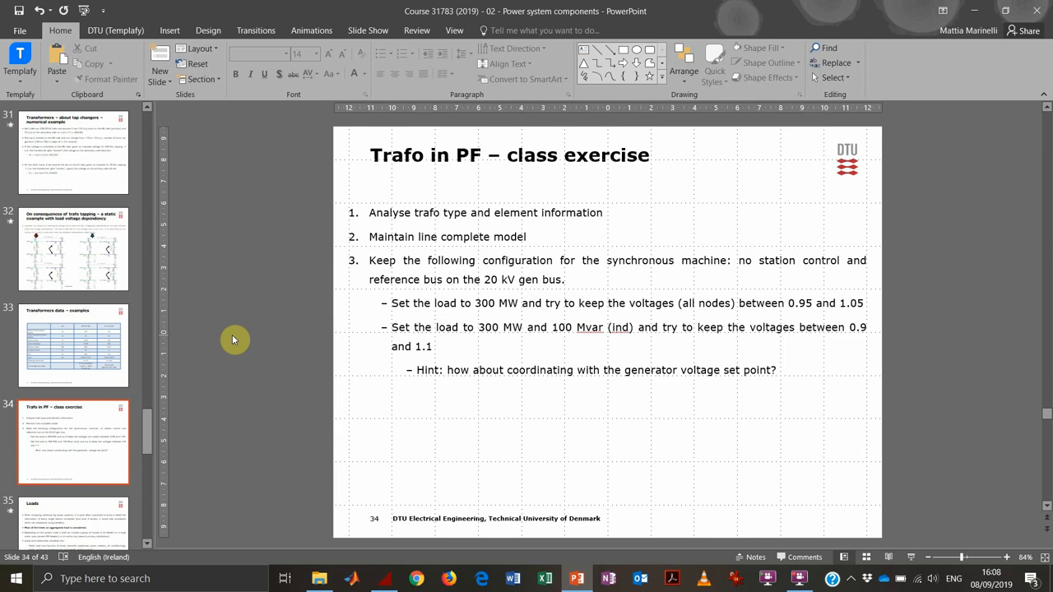
mouse_move(354, 399)
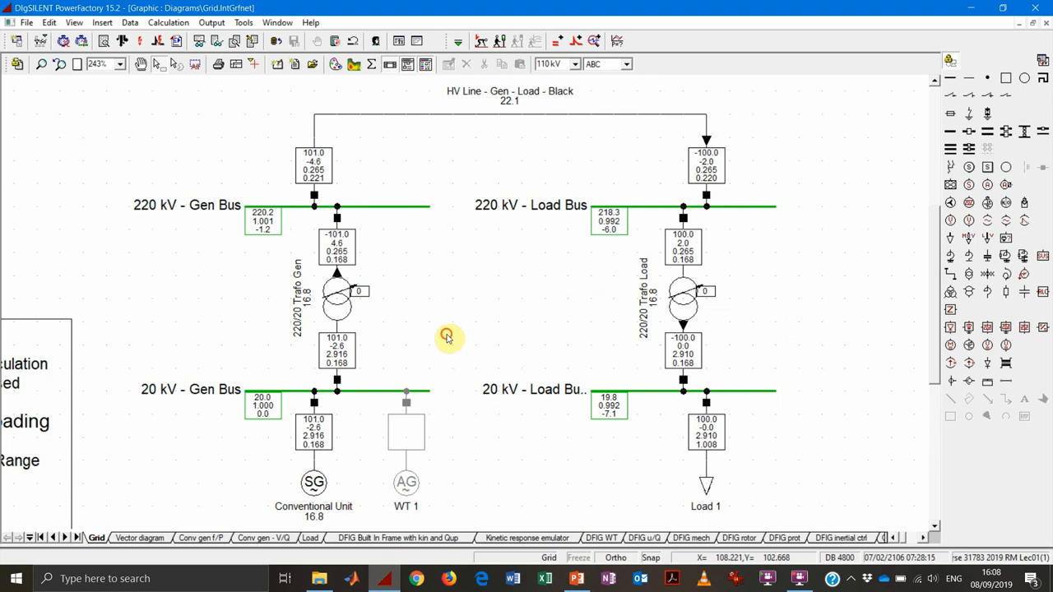
- Review 220/20 Trafo Gen's load-flow tap data: neutral 0, range −10 to 10, 1% per tap
double_click(336, 303)
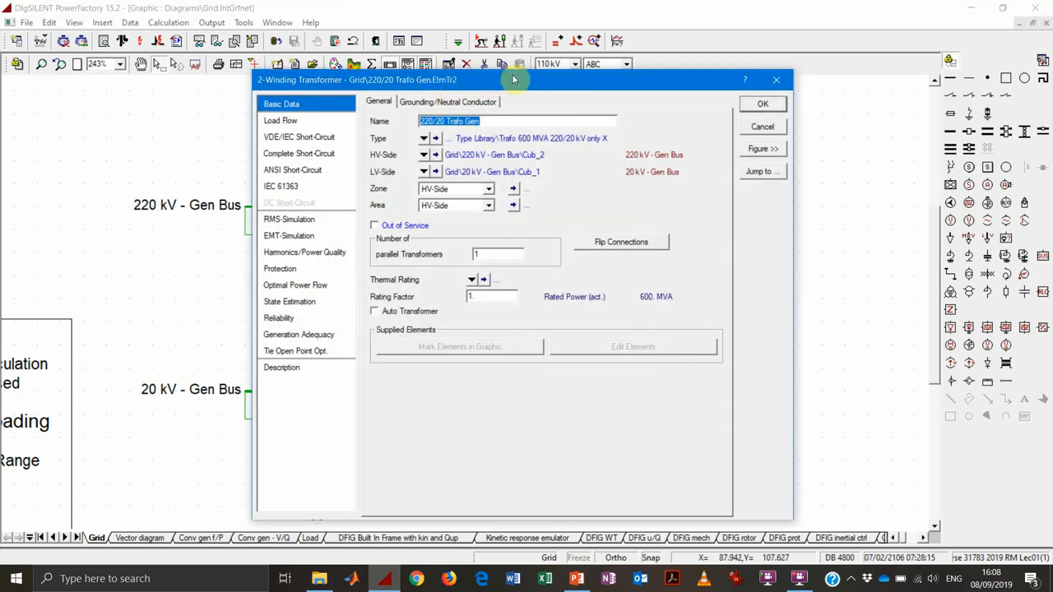
mouse_move(524, 102)
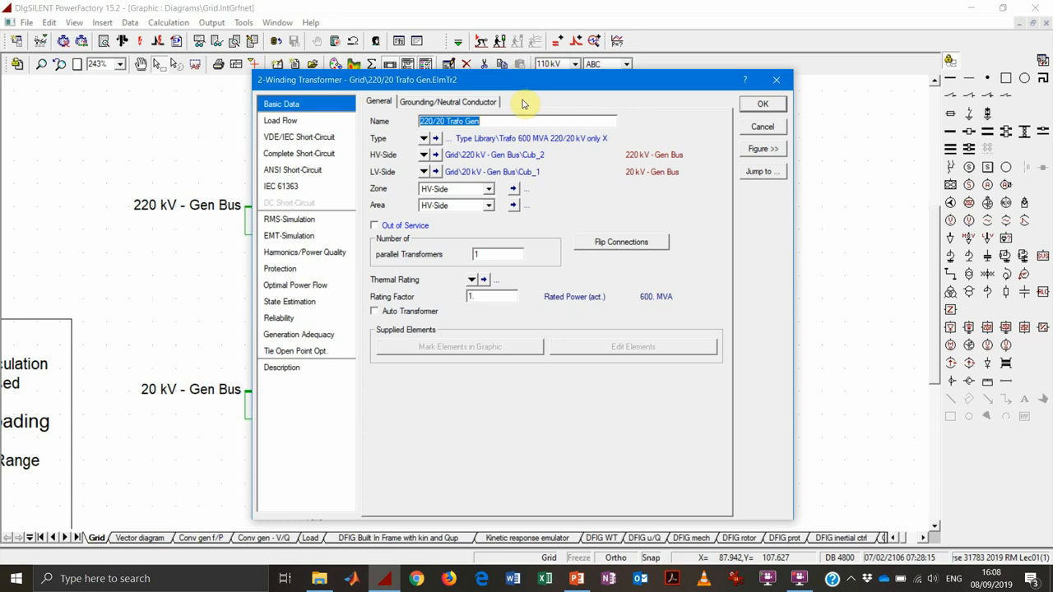
mouse_move(499, 121)
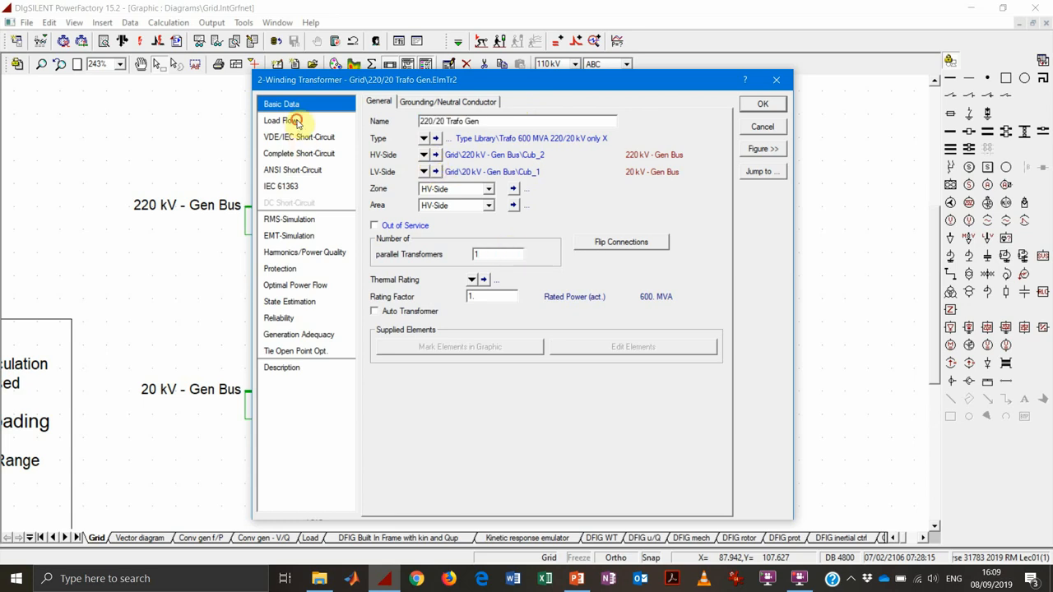
left_click(284, 120)
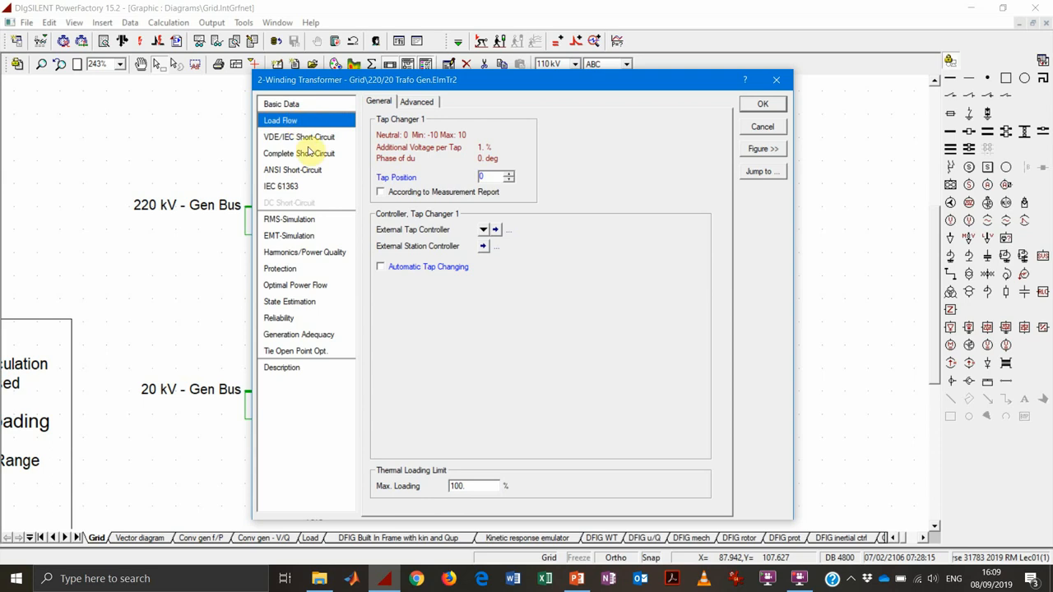
left_click(280, 104)
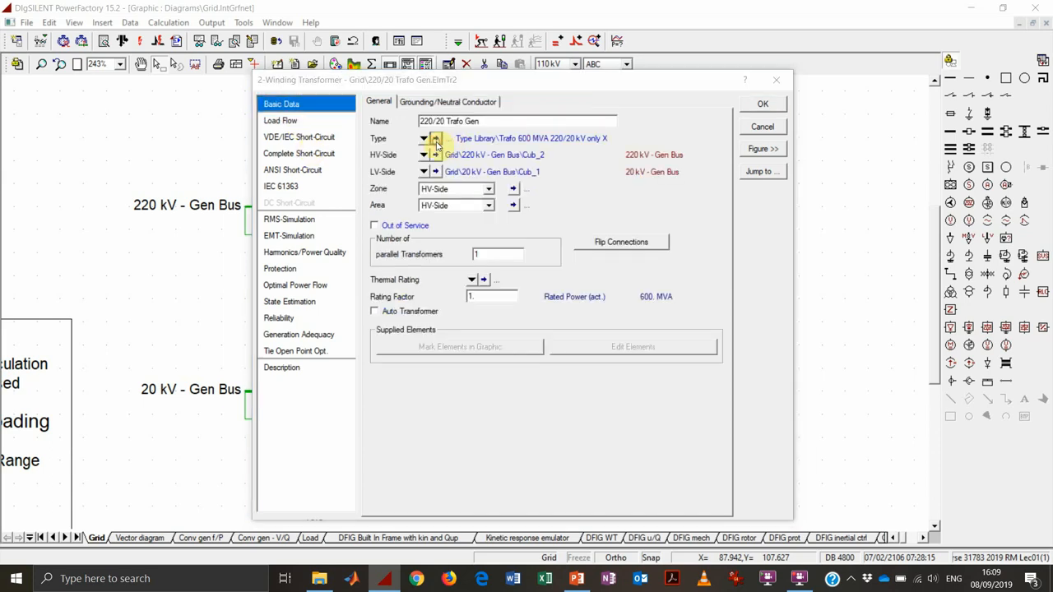
- Inspect the Trafo 600 MVA 220/20 kV type's basic data (12% uk, YNyn0) and load-flow data
left_click(436, 140)
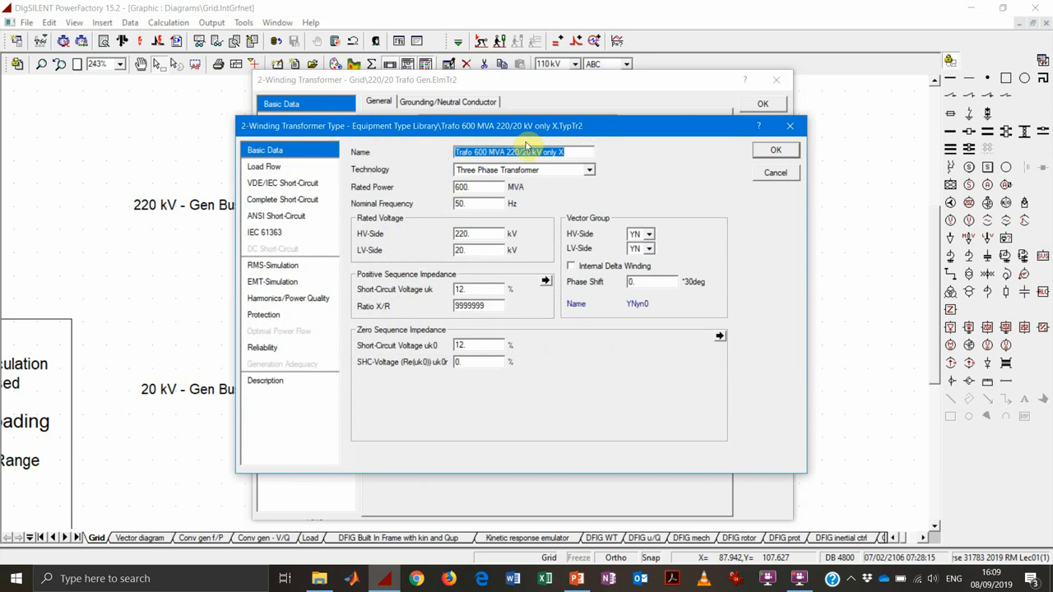
mouse_move(573, 151)
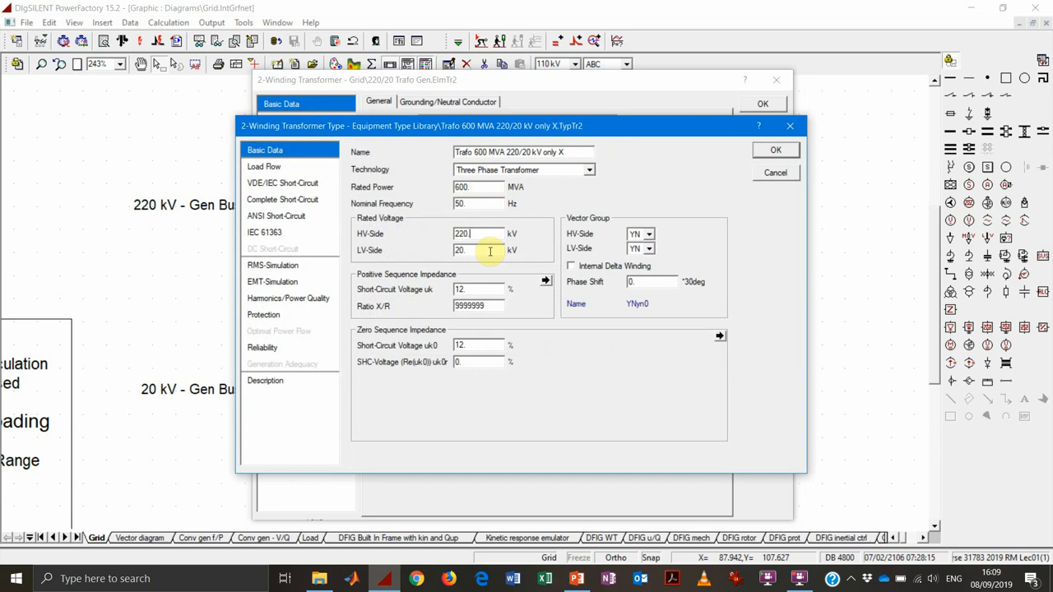
mouse_move(603, 231)
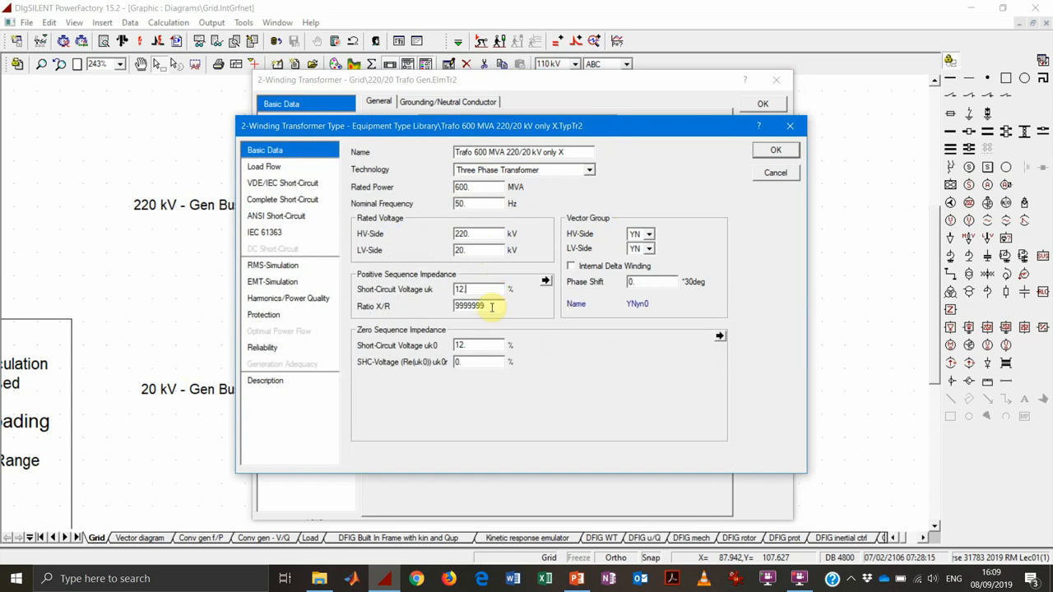
mouse_move(491, 307)
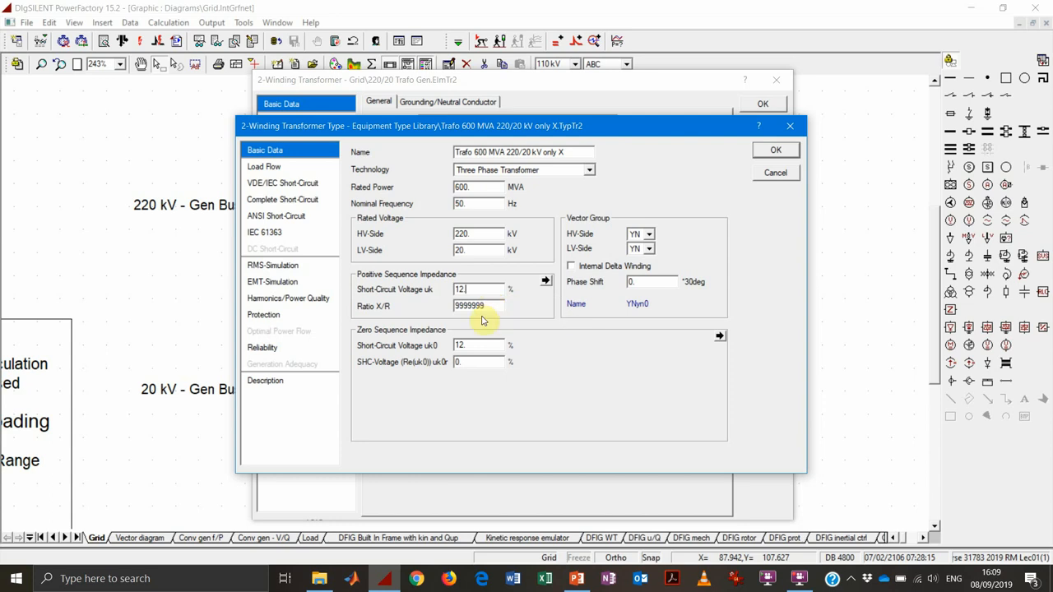
left_click(263, 166)
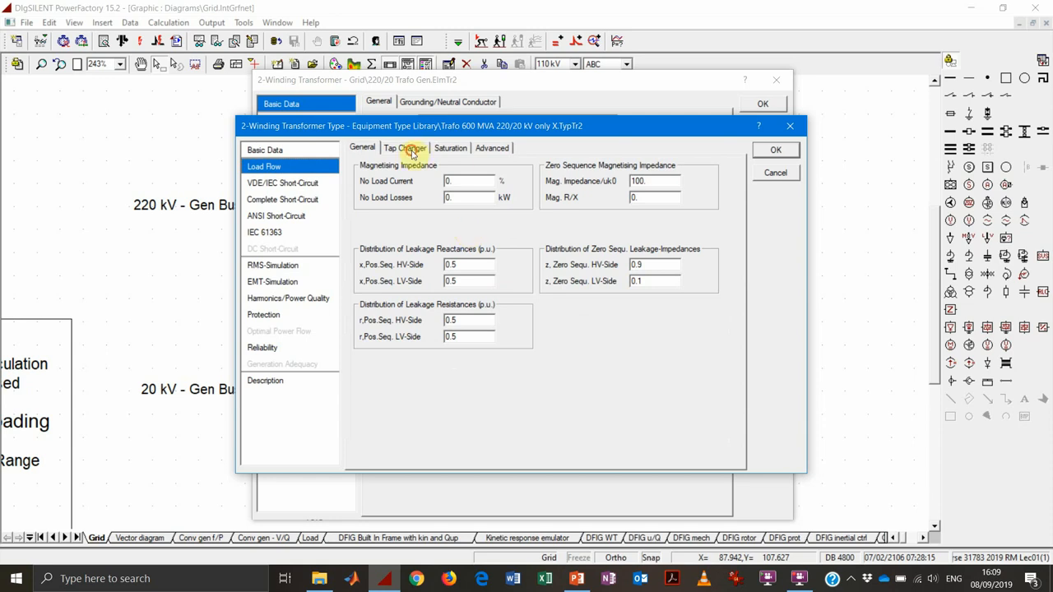
- Confirm the type's Ratio/Asym. Phase Shifter HV tap changer (1% per tap, −10 to 10) and close it
left_click(406, 147)
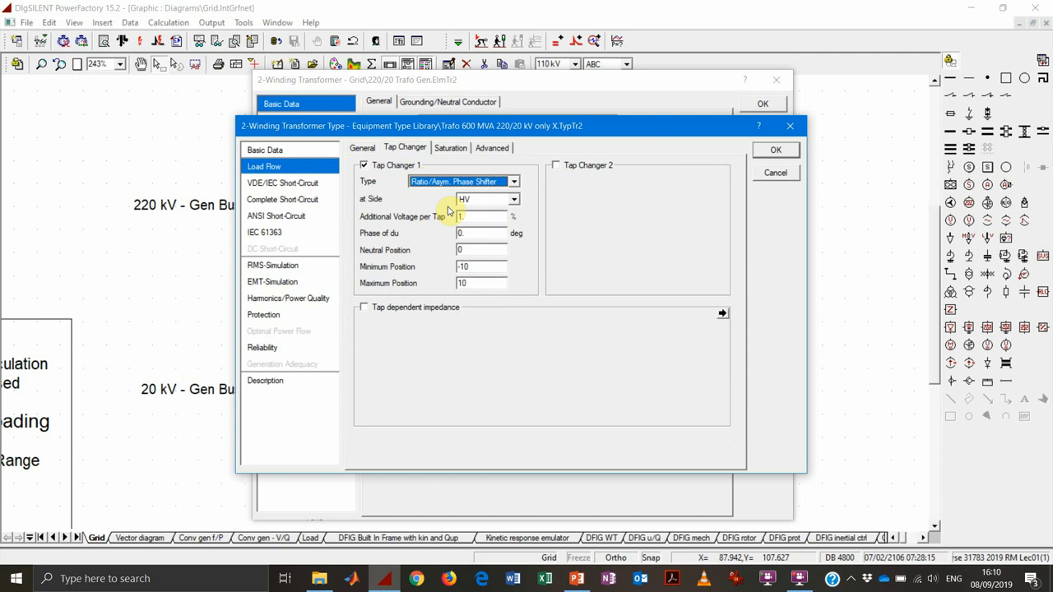
left_click(513, 181)
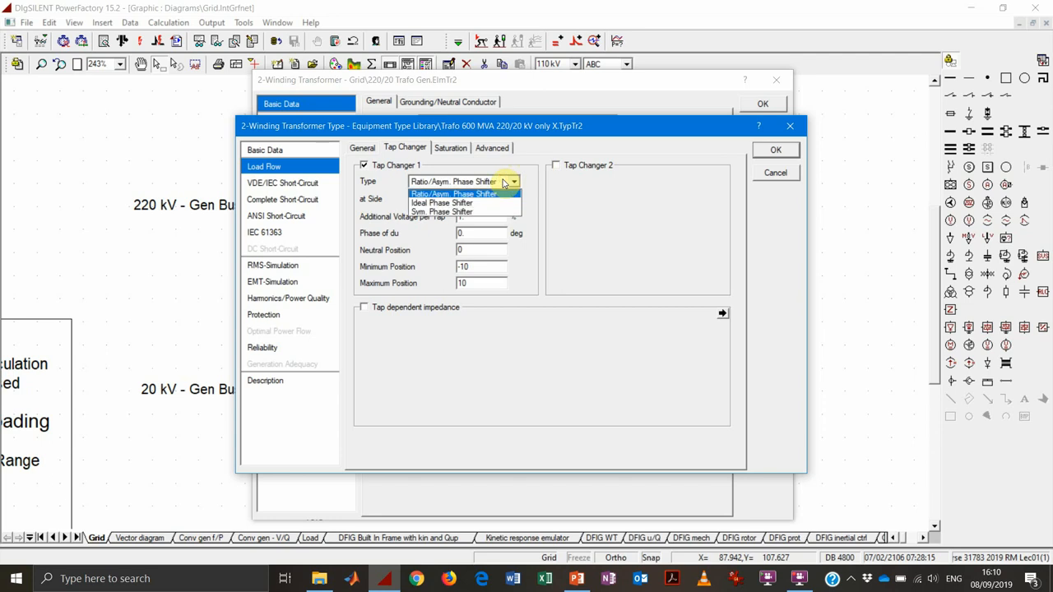
left_click(451, 193)
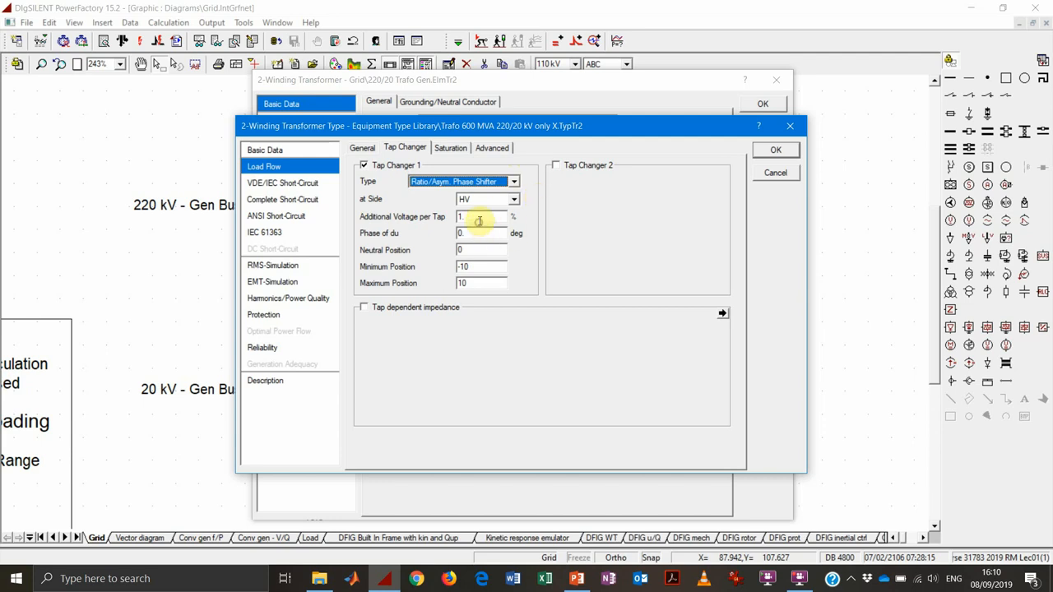
mouse_move(478, 221)
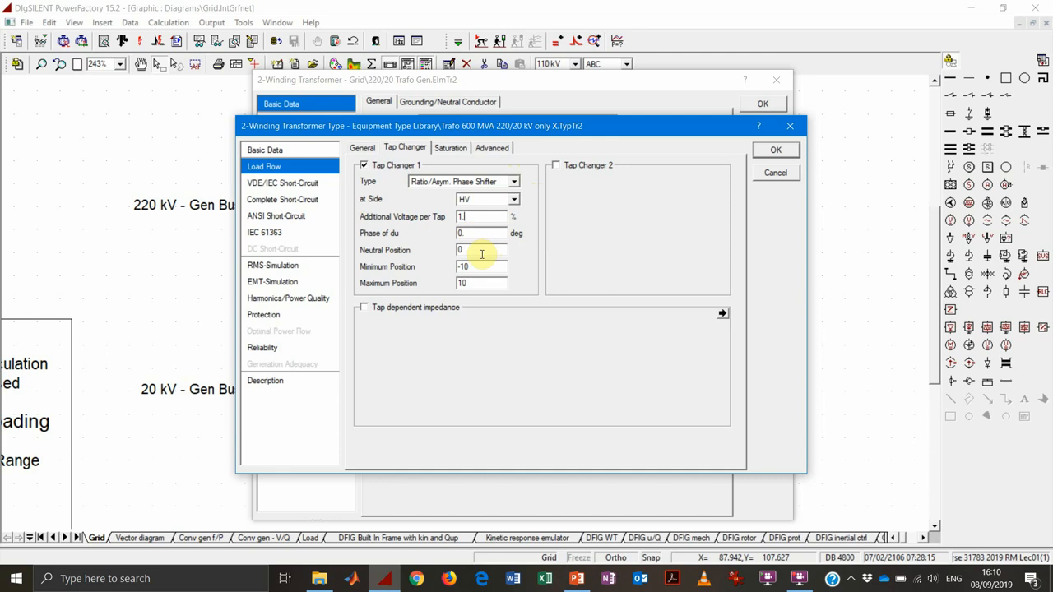
mouse_move(481, 254)
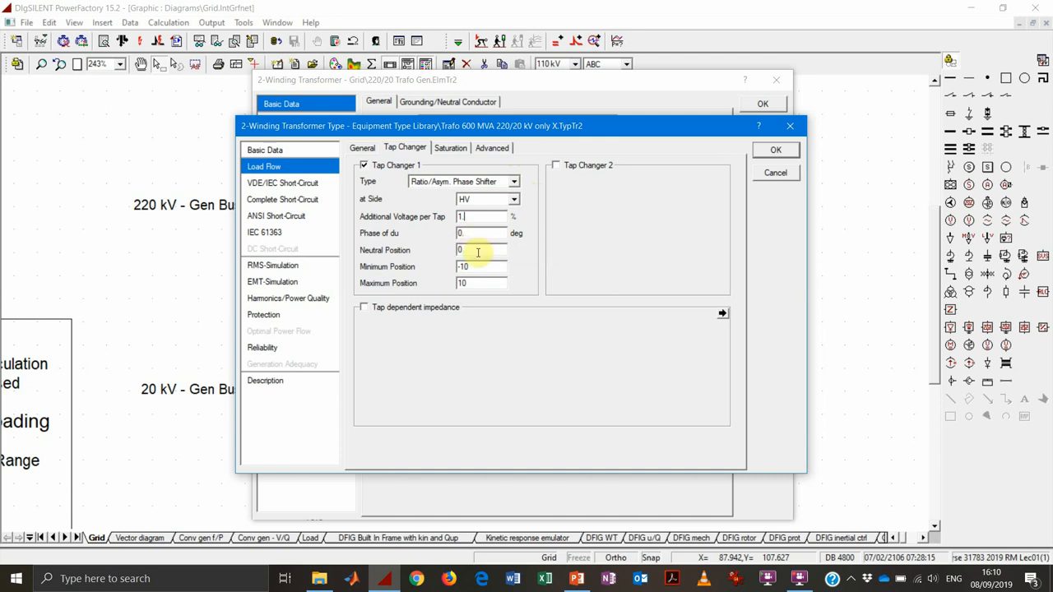
mouse_move(495, 252)
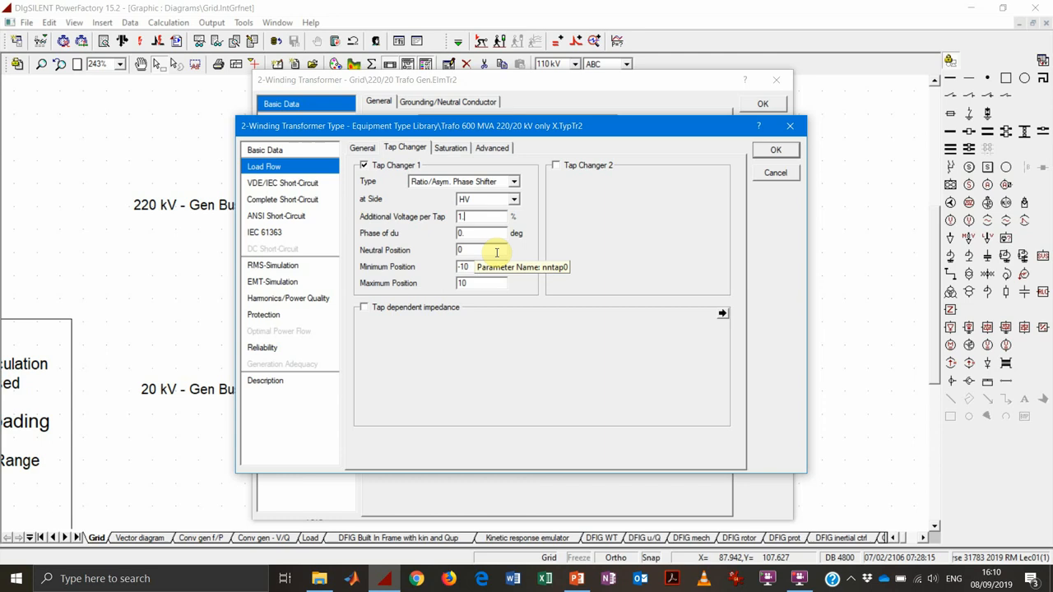
mouse_move(529, 265)
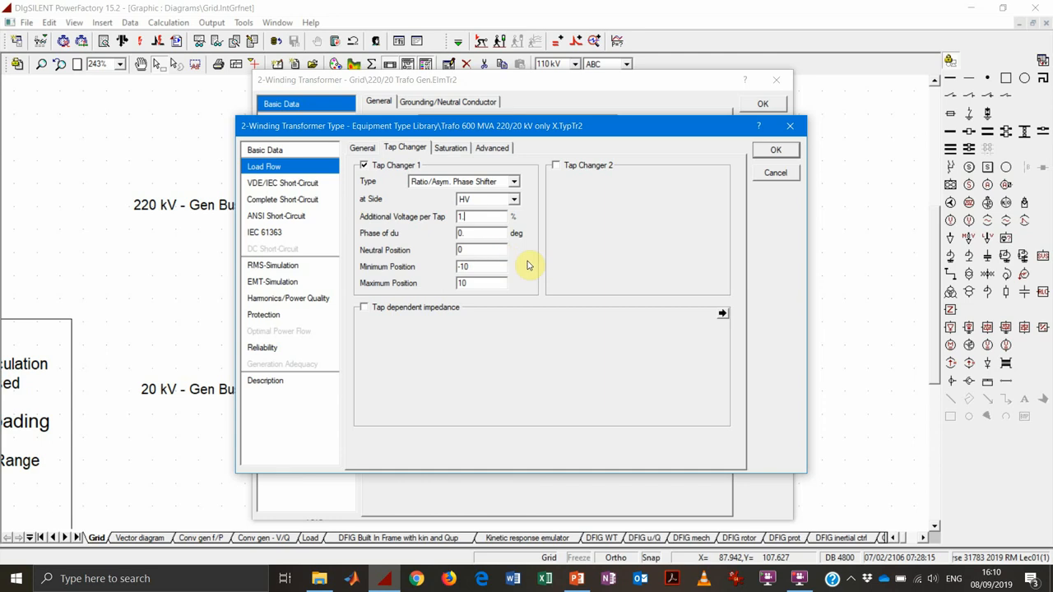
mouse_move(540, 269)
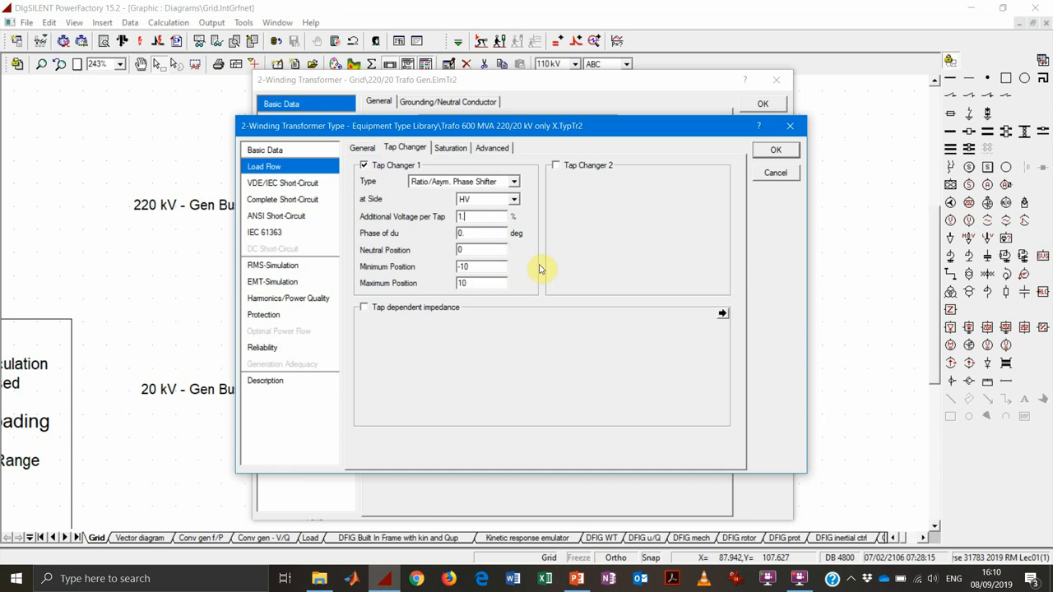
mouse_move(695, 245)
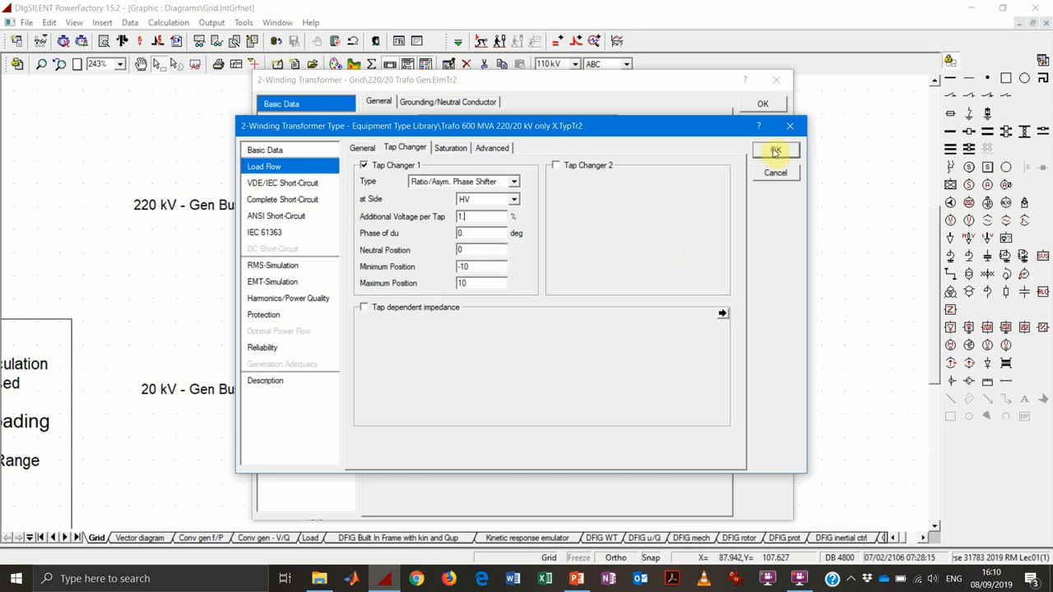
left_click(776, 149)
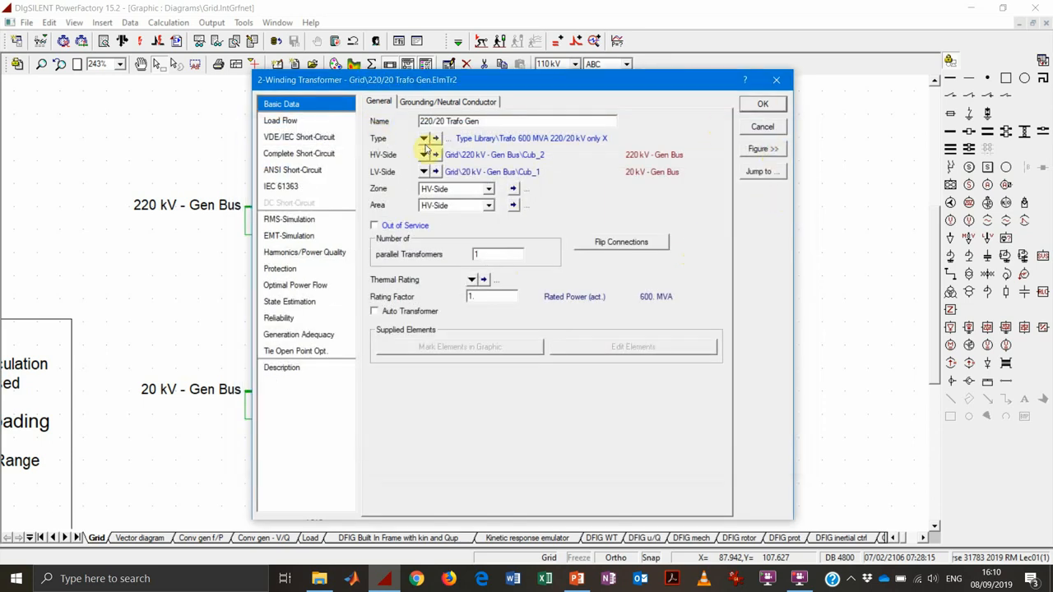
- Assign the Trafo 600 MVA 220/20 kV type to the generator transformer
left_click(425, 138)
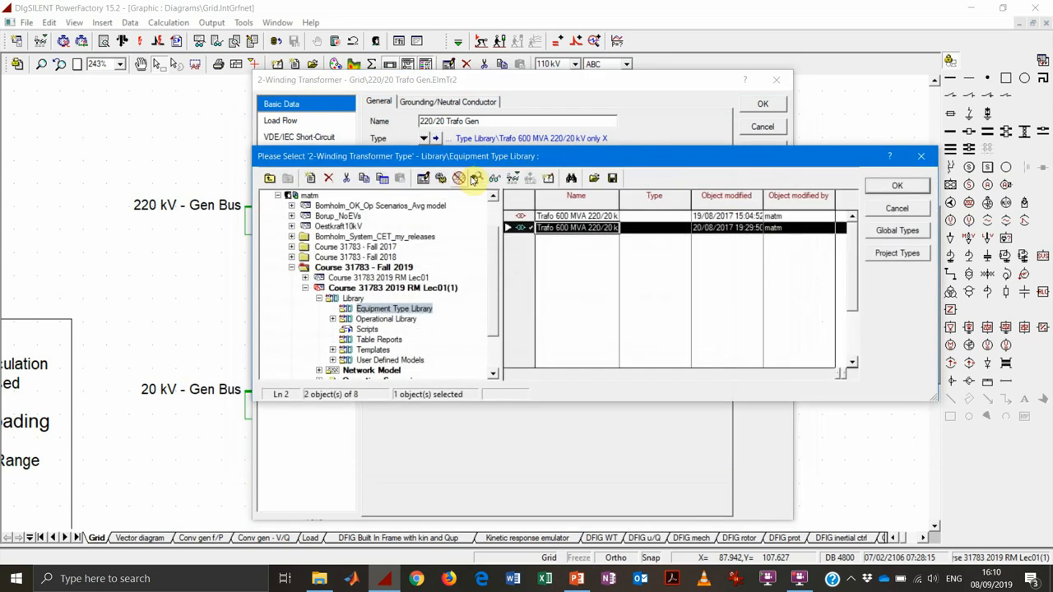
left_click(576, 216)
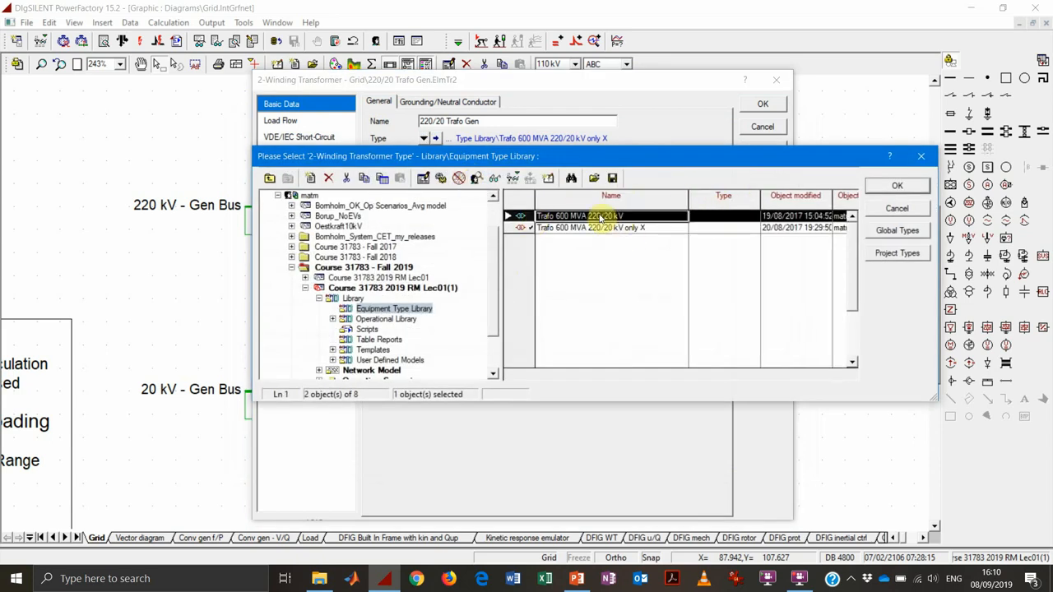
left_click(896, 185)
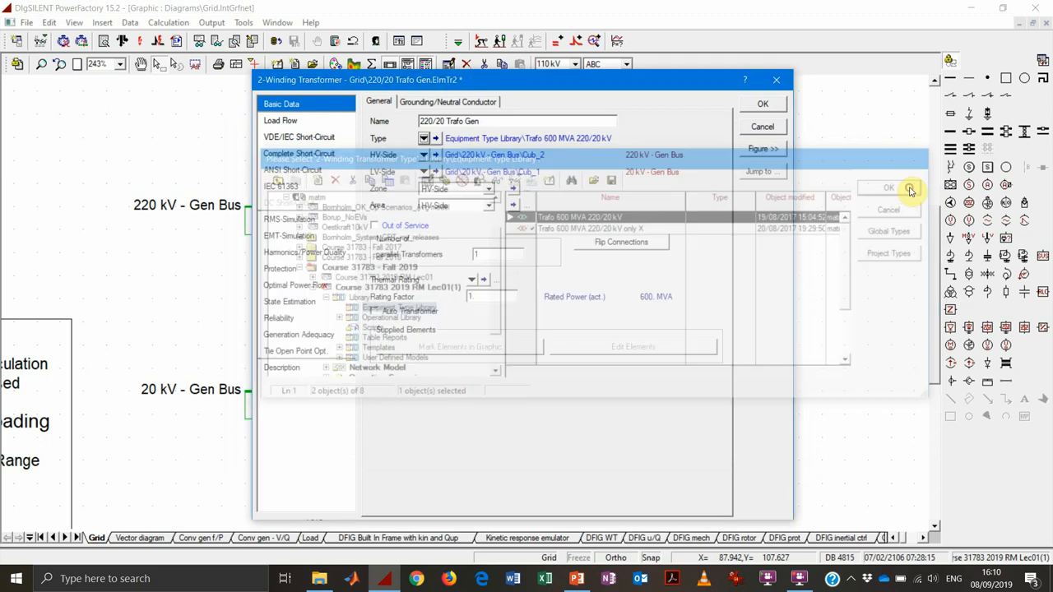
- Review the newly assigned type's tap changer and basic data pages
left_click(909, 188)
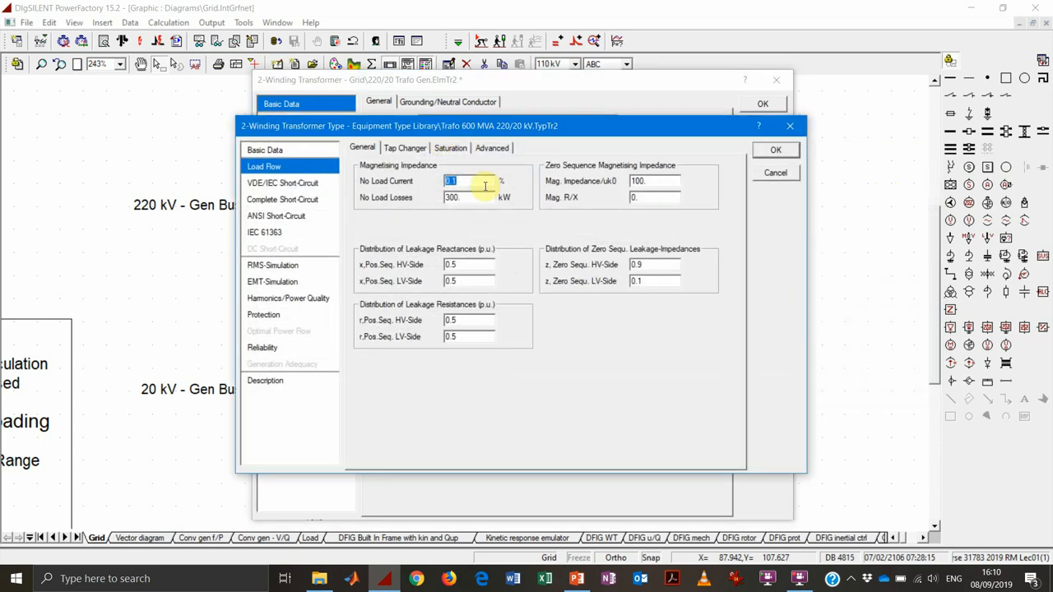
mouse_move(441, 236)
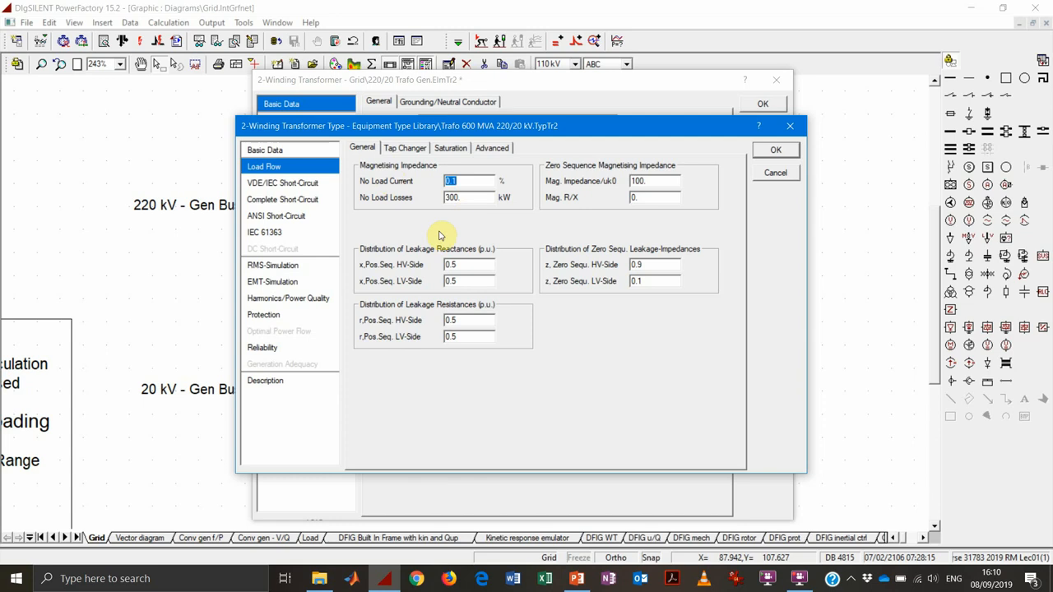
left_click(404, 148)
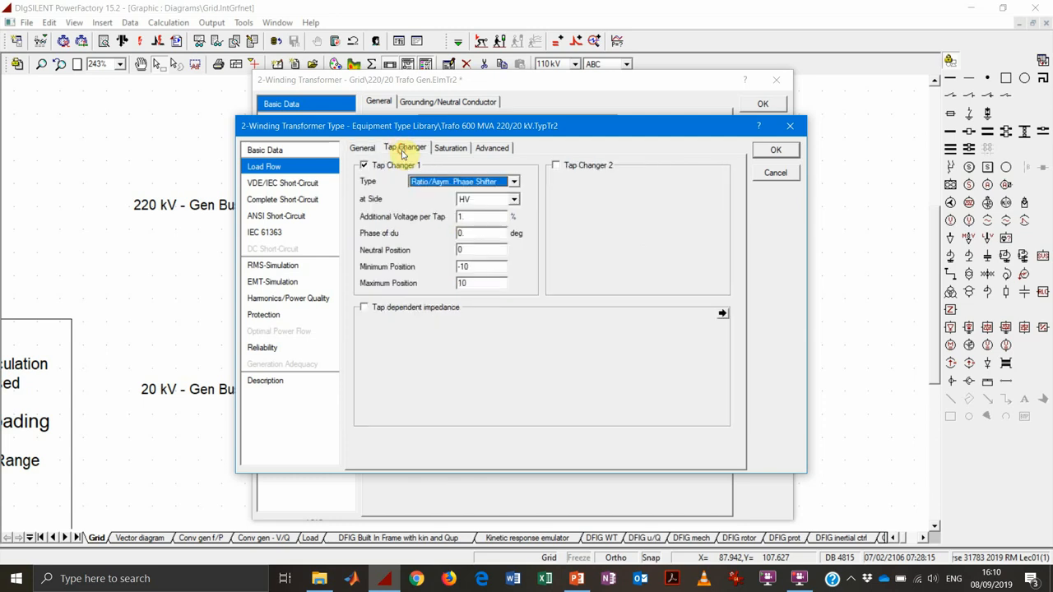
left_click(265, 150)
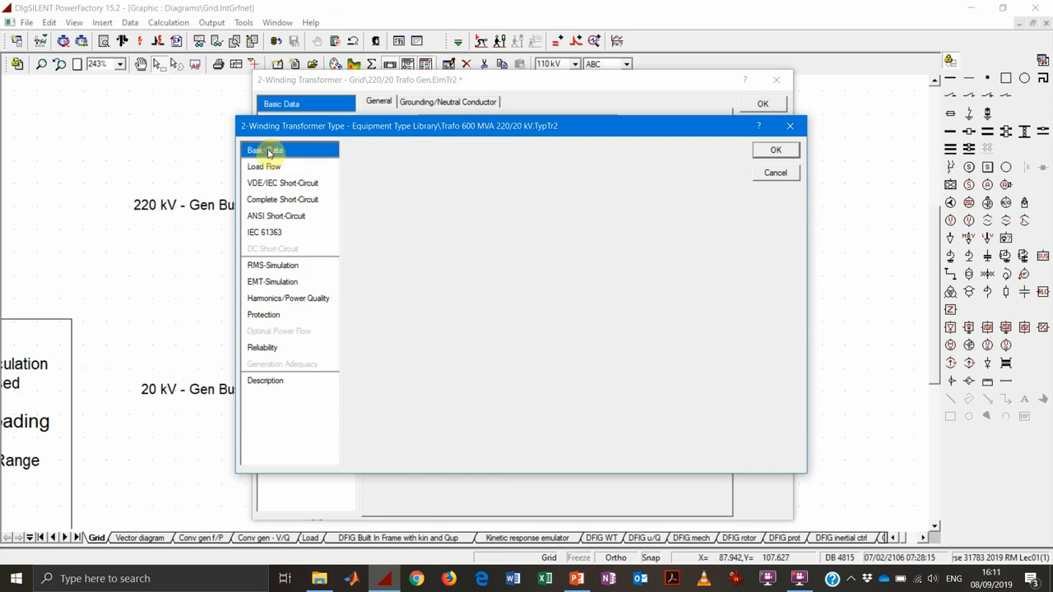
left_click(264, 150)
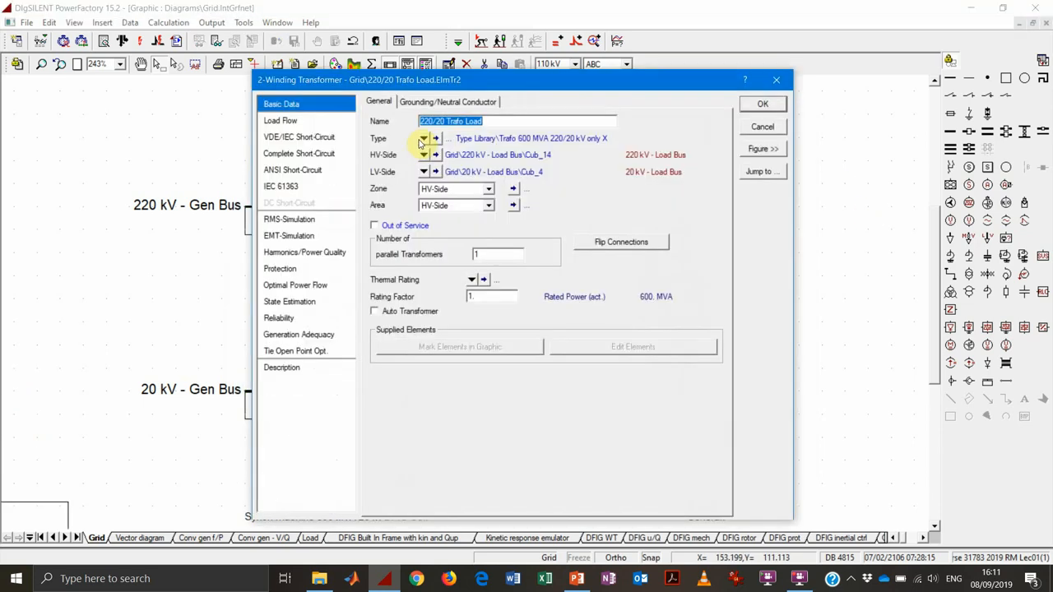
- Run the base-case load flow, giving bus voltages 1.000 and 0.991 p.u., then view the slides
left_click(423, 138)
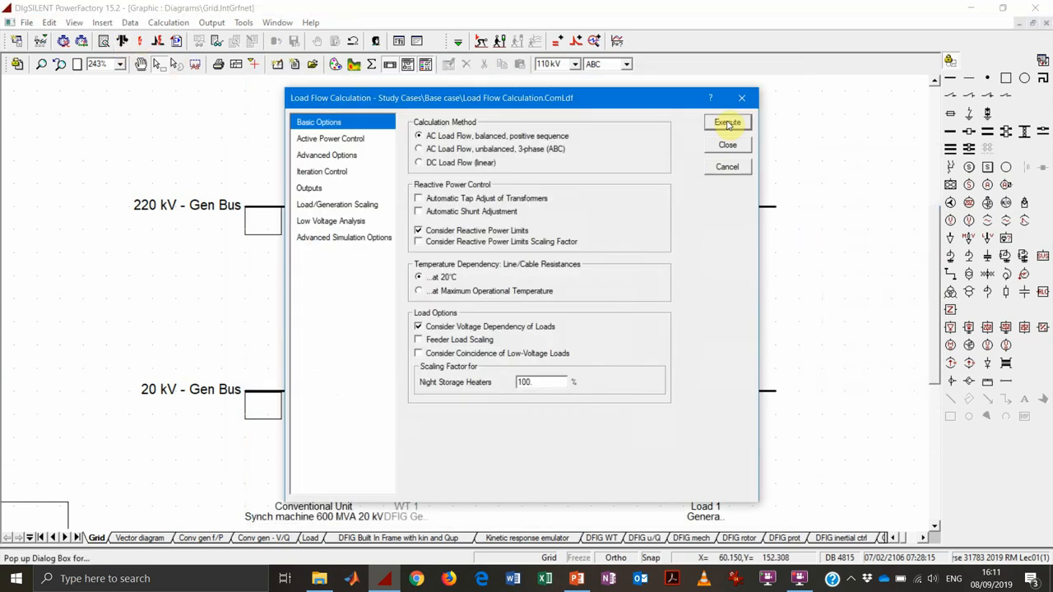
left_click(727, 122)
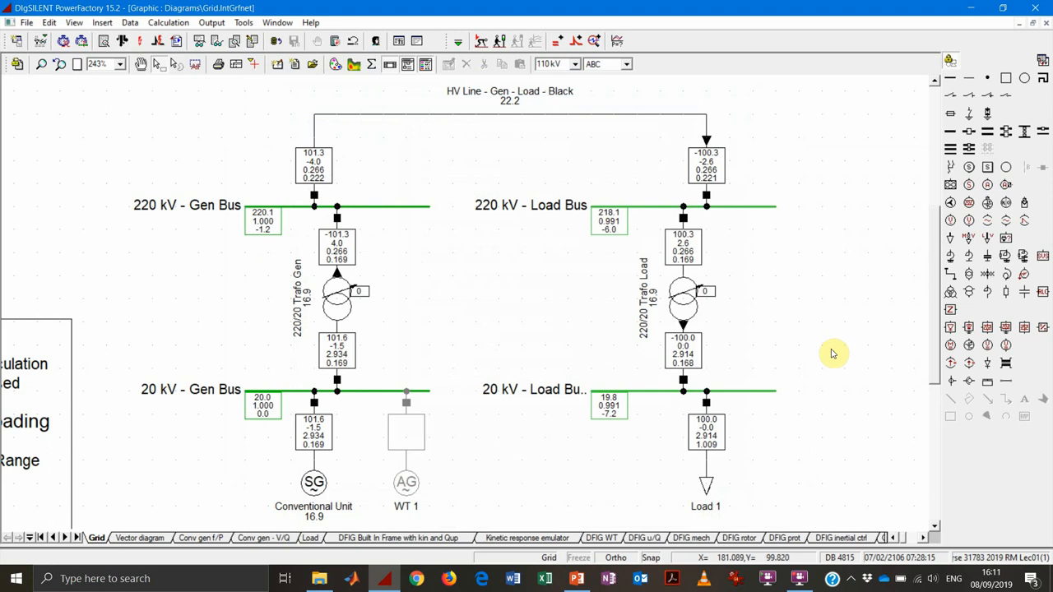
mouse_move(717, 370)
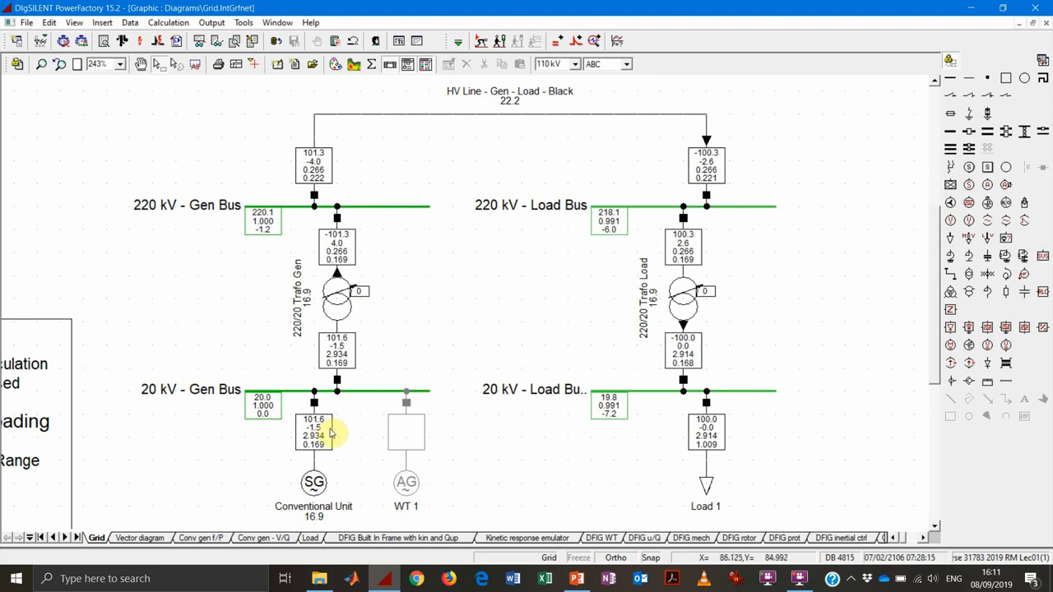
mouse_move(329, 432)
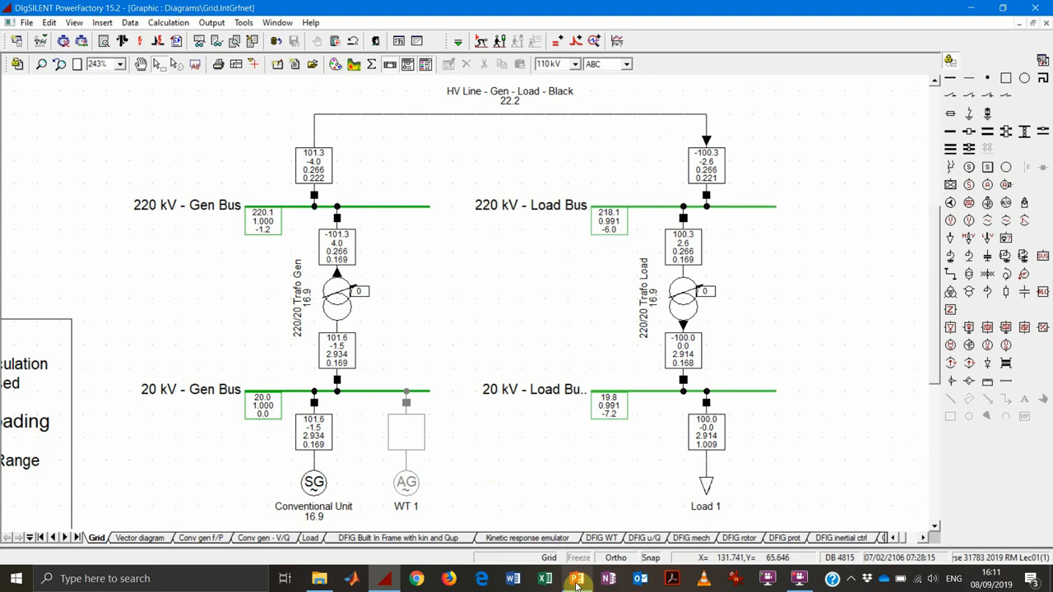
left_click(576, 579)
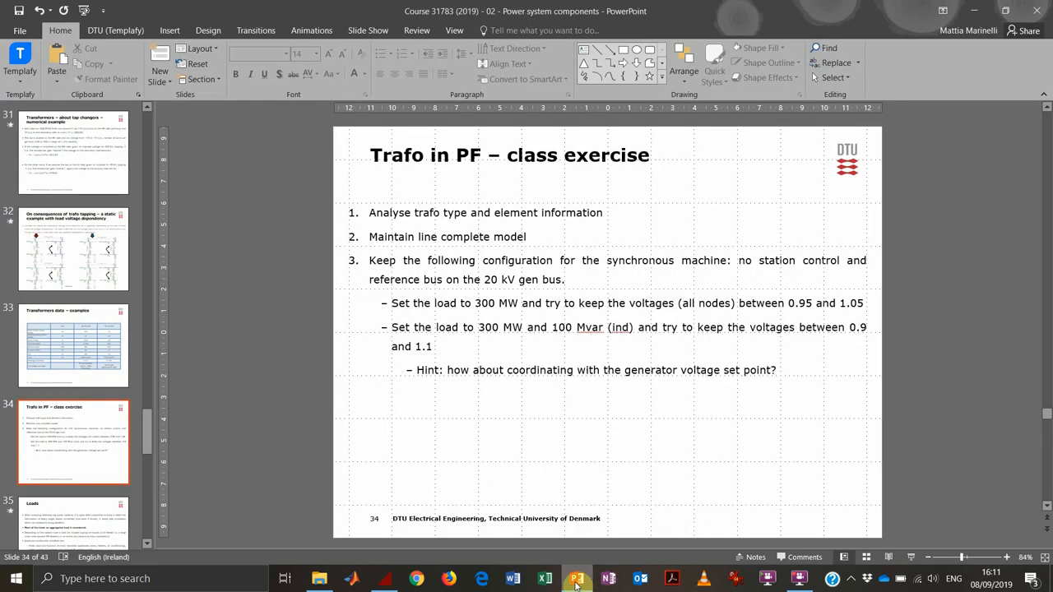
mouse_move(662, 289)
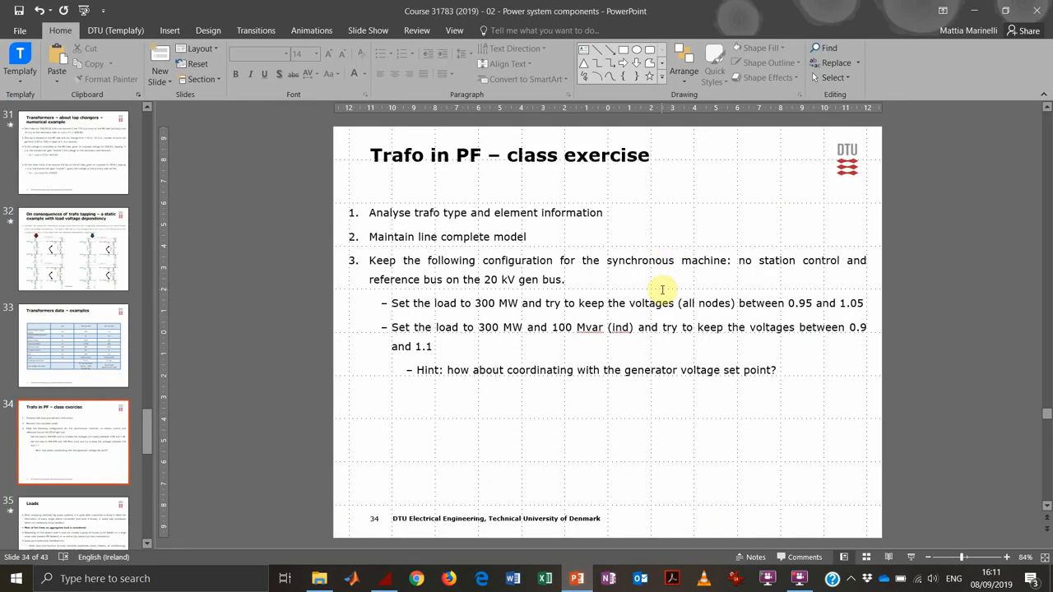
mouse_move(473, 303)
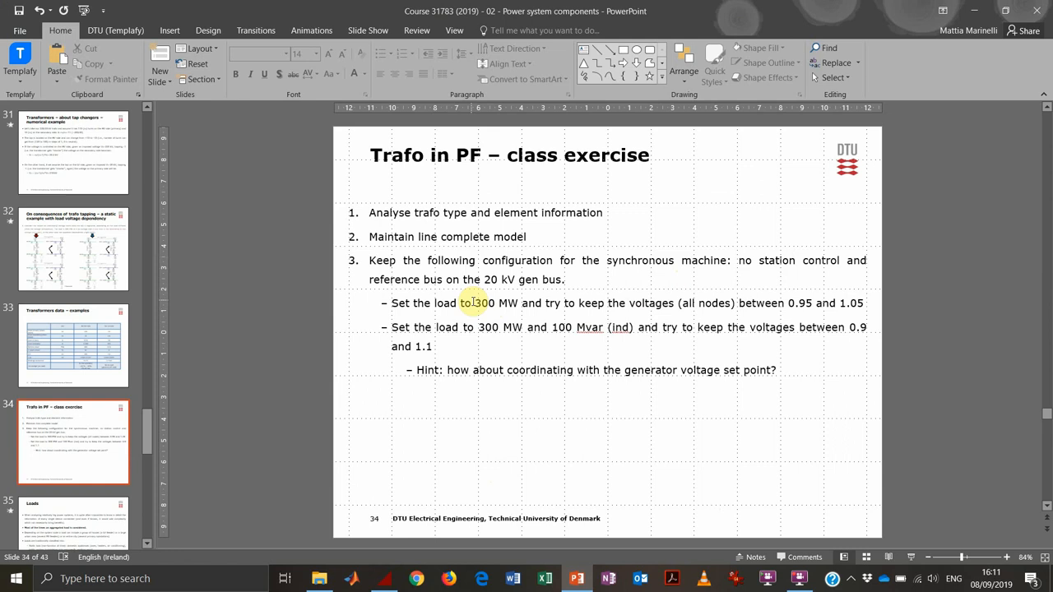
- Highlight the '300 MW' load requirement on the exercise slide
double_click(485, 303)
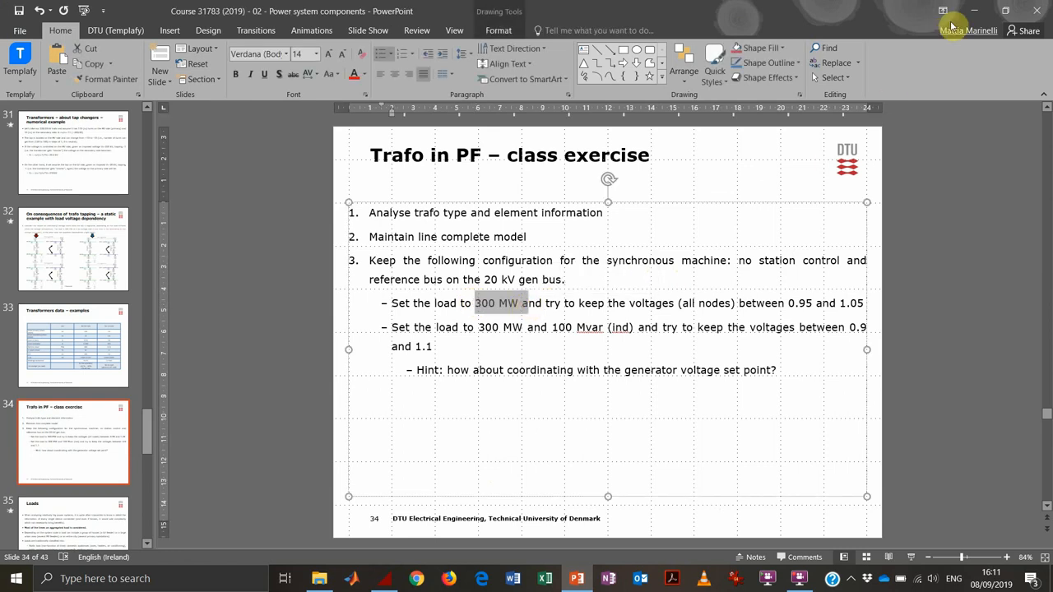
mouse_move(644, 308)
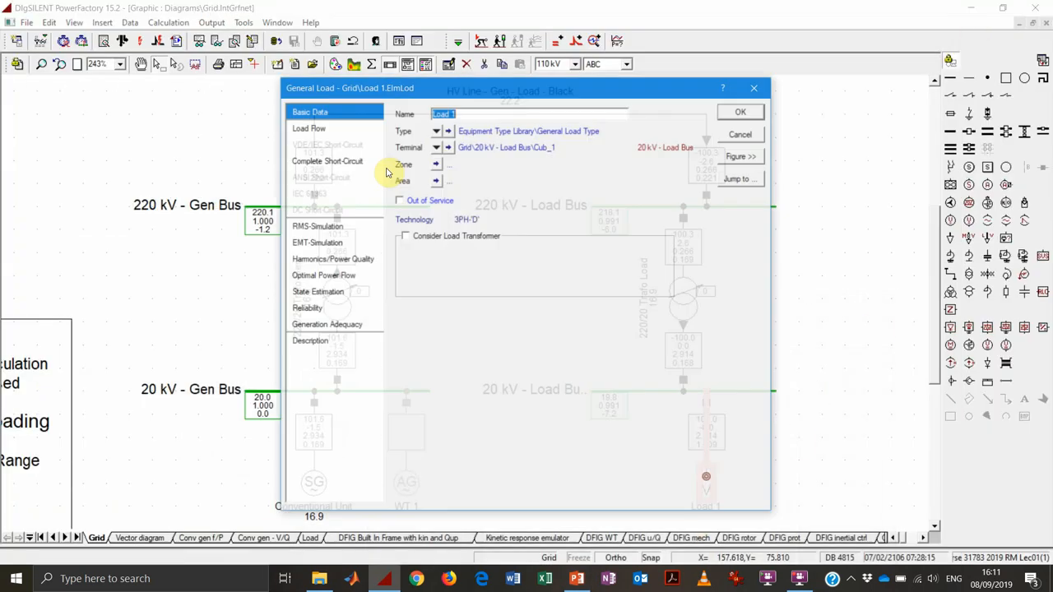
- Set Load 1's active power to 300 MW and rerun the load flow (load bus 0.883 p.u.)
left_click(309, 127)
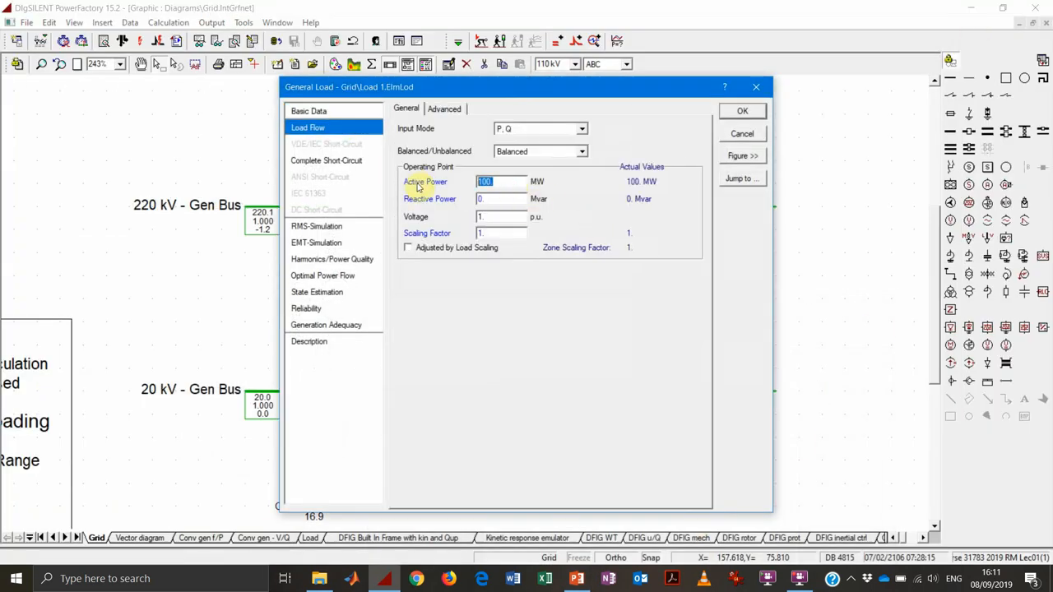
type("300")
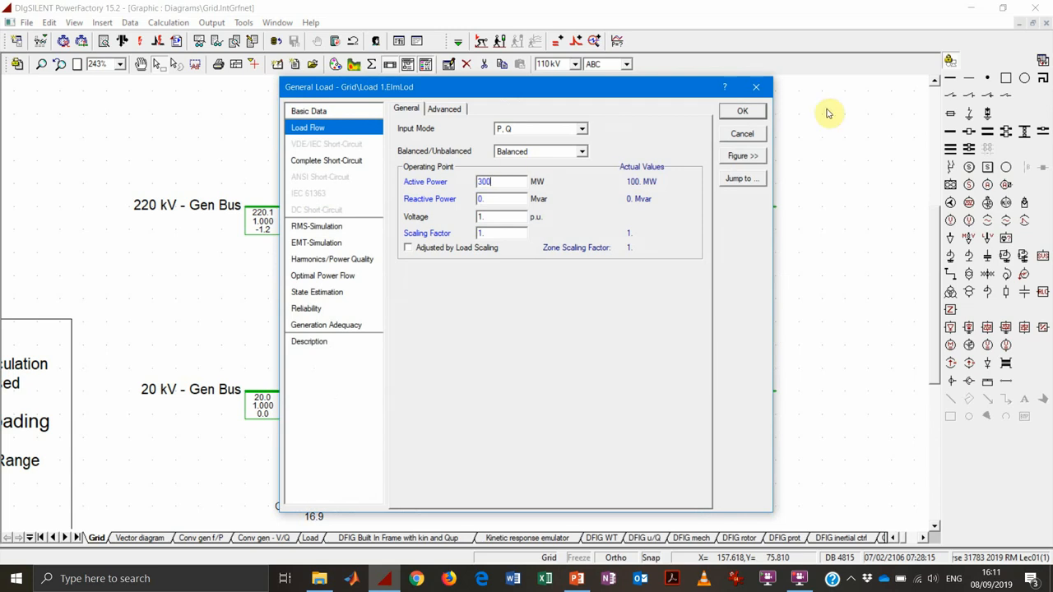
left_click(742, 110)
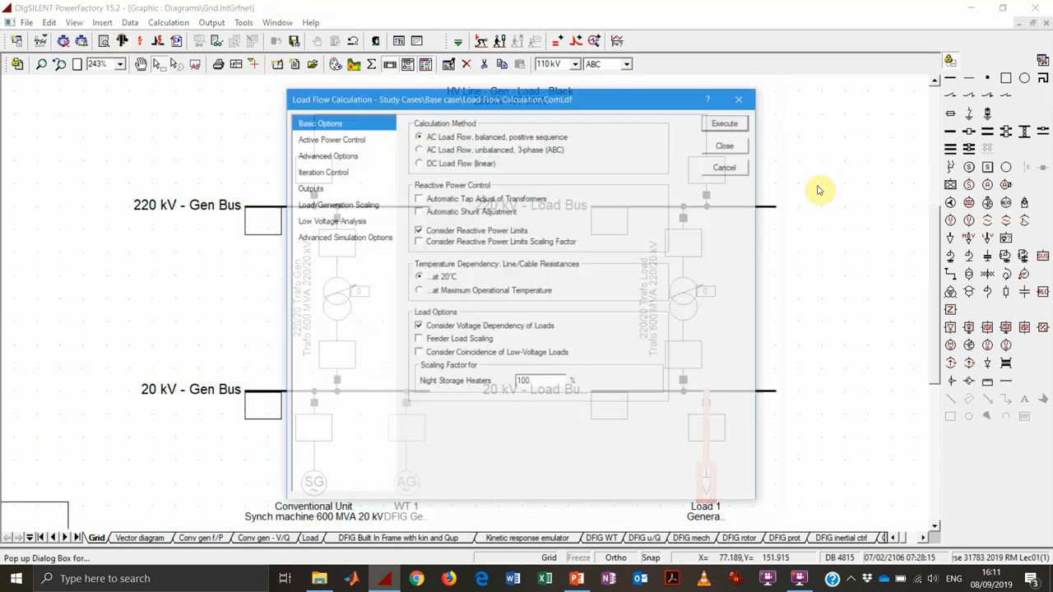
left_click(723, 122)
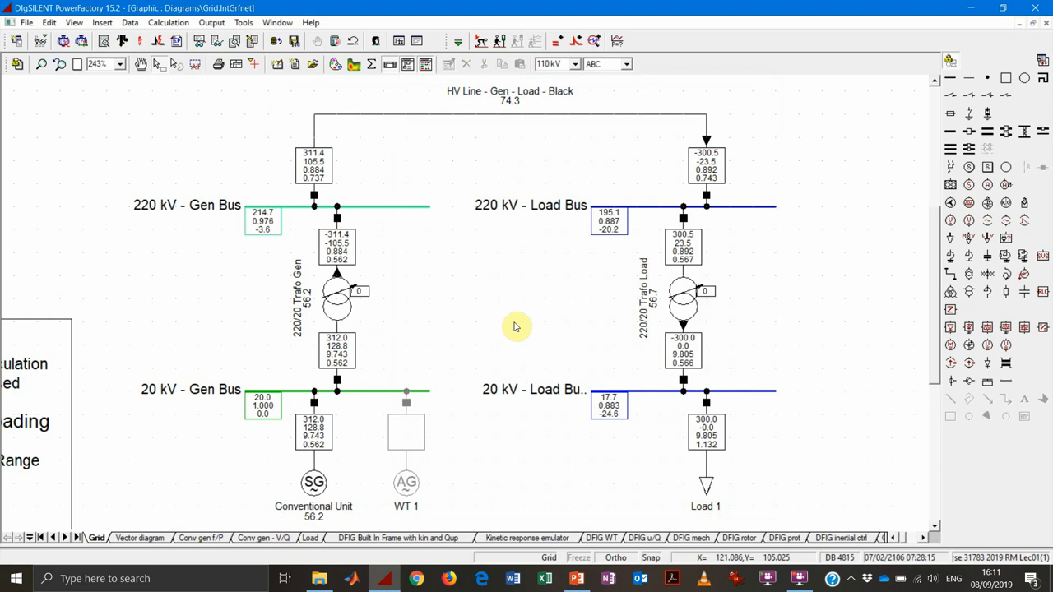
left_click(609, 406)
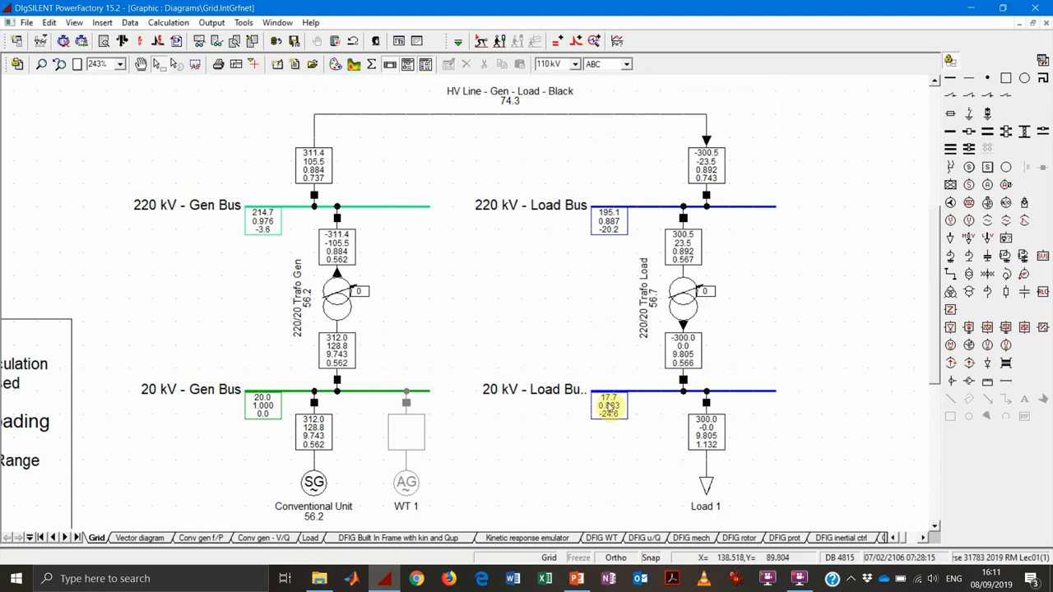
mouse_move(617, 415)
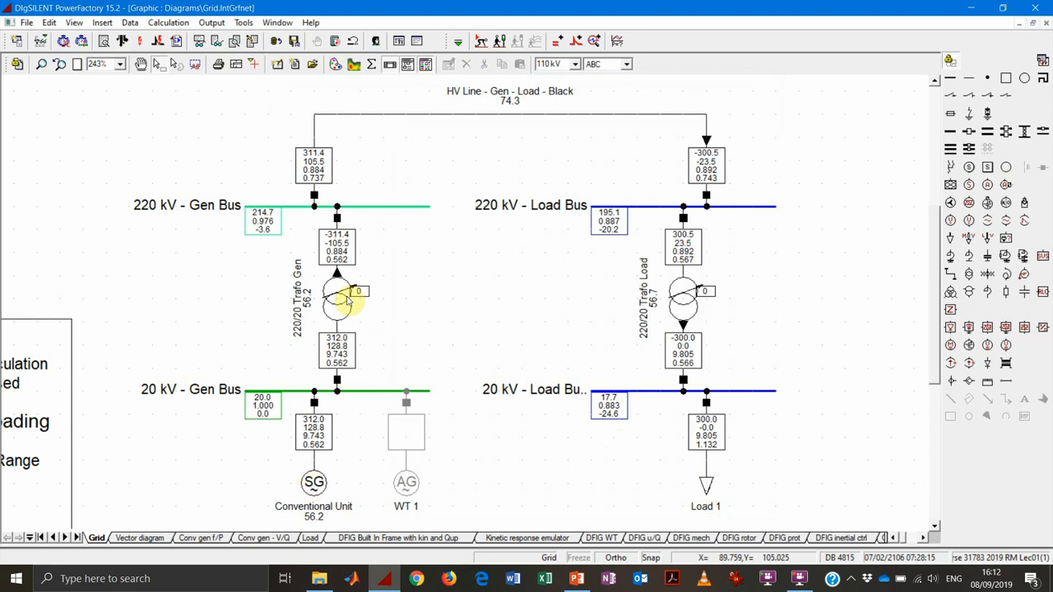
- Set 220/20 Trafo Gen to tap position 4 and rerun the load flow (load bus 0.938 p.u.)
double_click(334, 296)
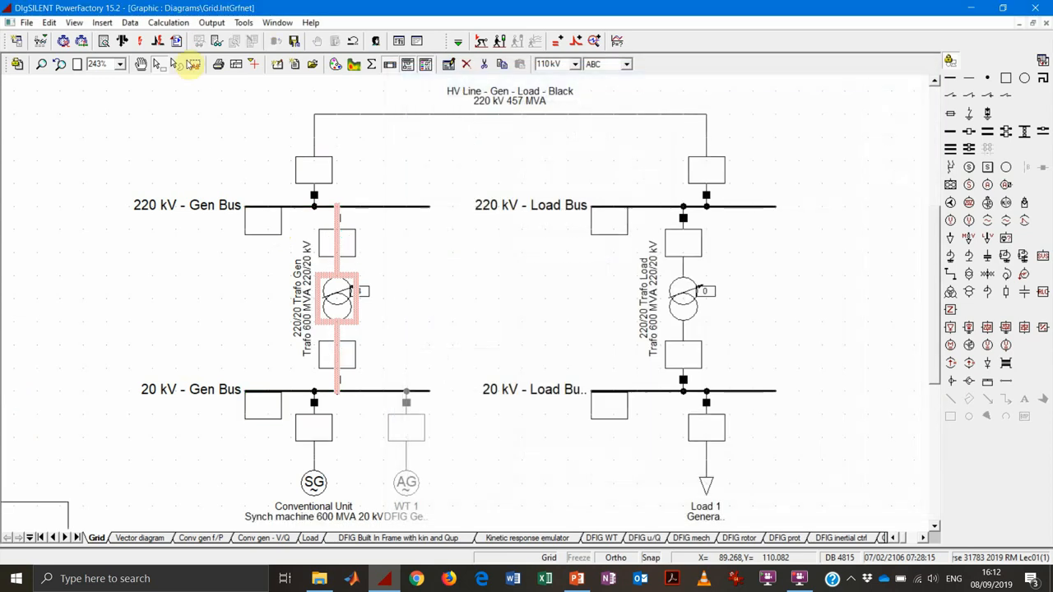
left_click(168, 43)
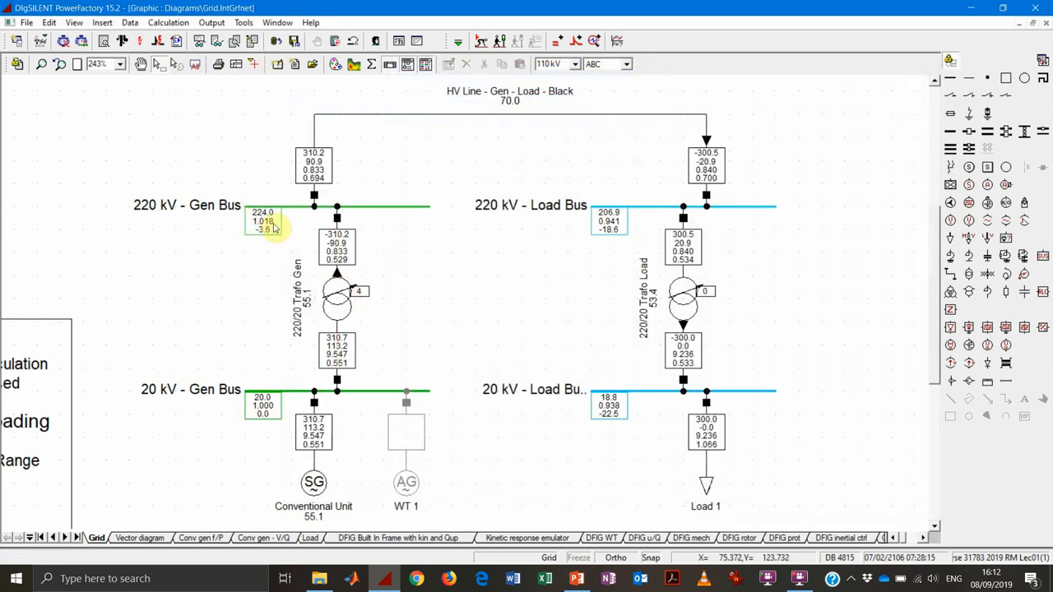
mouse_move(389, 275)
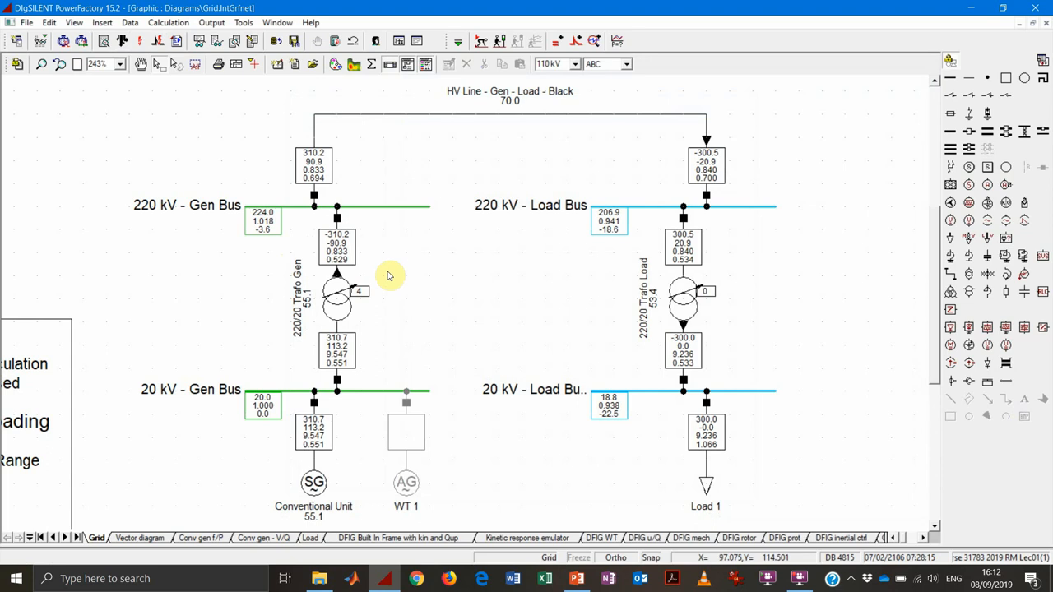
mouse_move(681, 308)
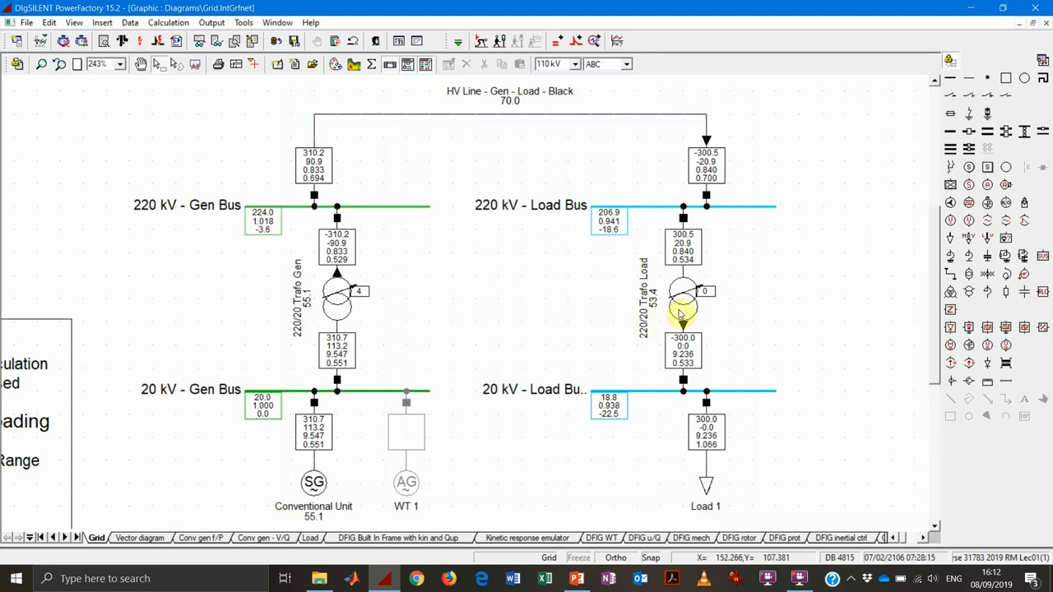
mouse_move(635, 355)
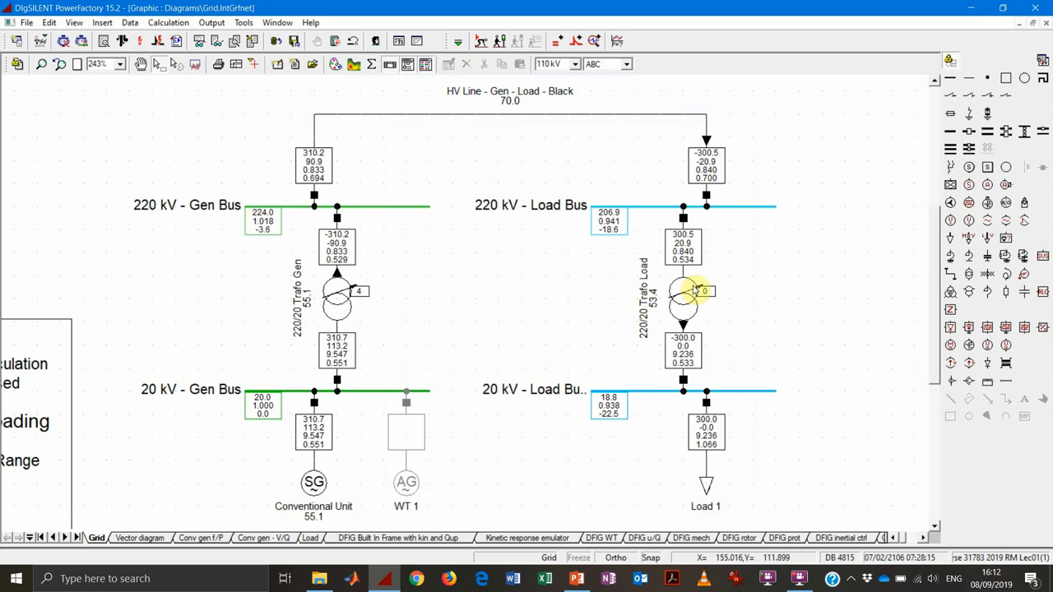
- Move the transformer taps to 5 and −5 and rerun the load flow (load bus 1.004 p.u.)
double_click(682, 300)
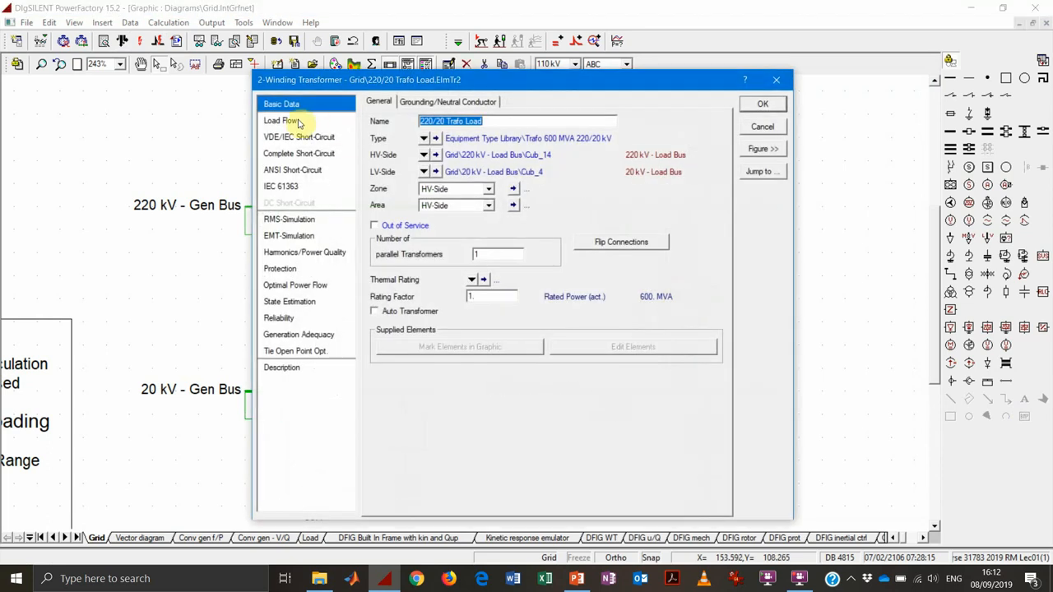
left_click(282, 121)
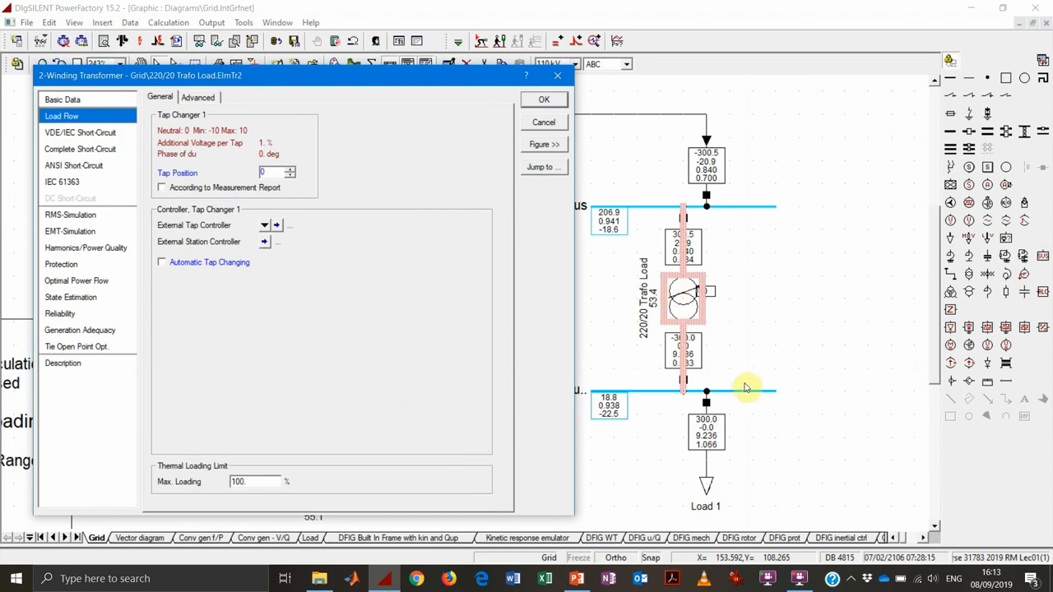
mouse_move(682, 413)
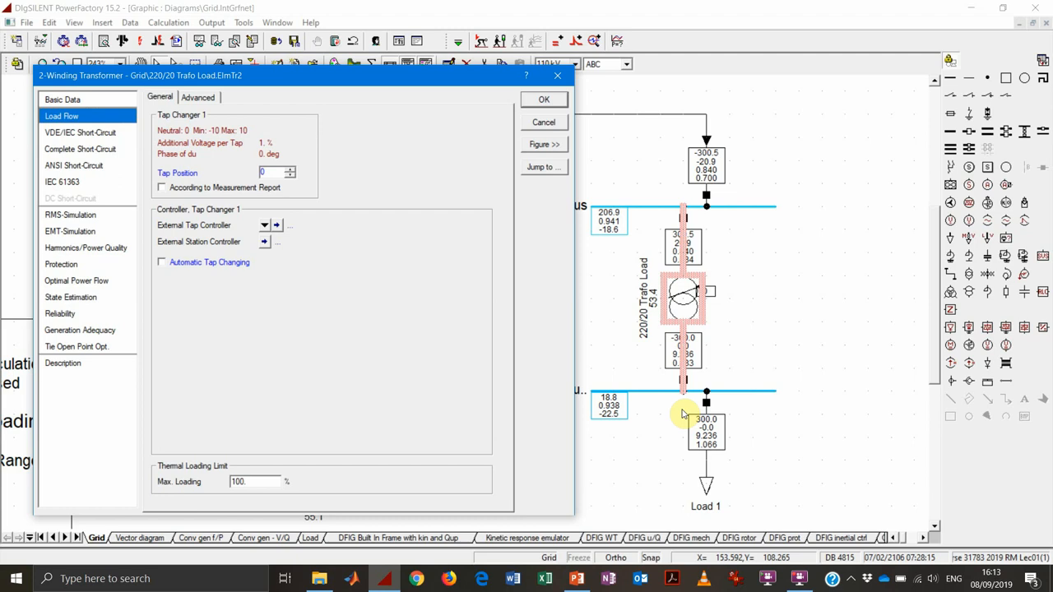
mouse_move(325, 184)
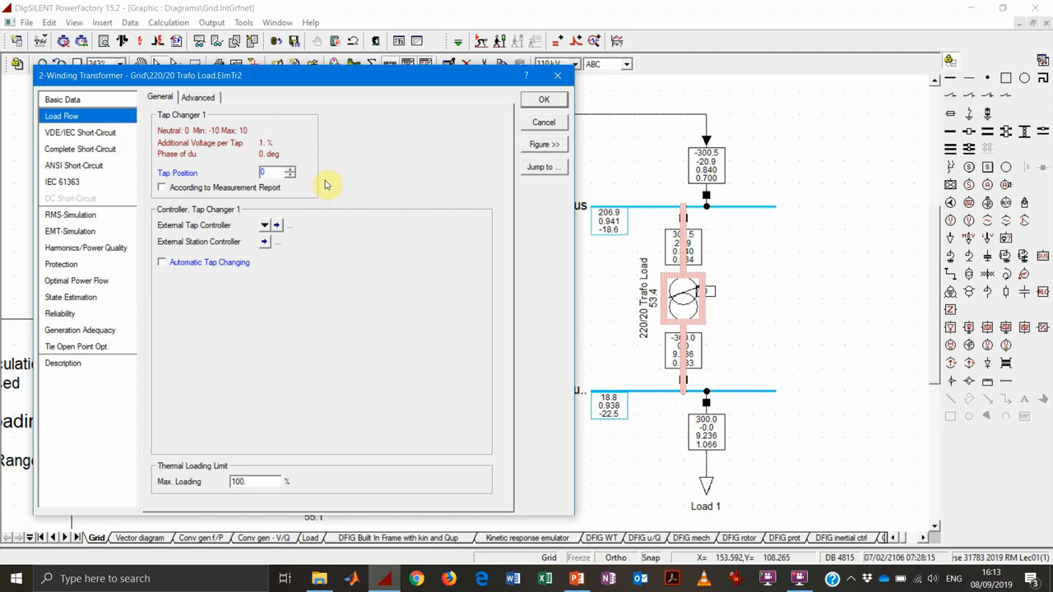
left_click(290, 168)
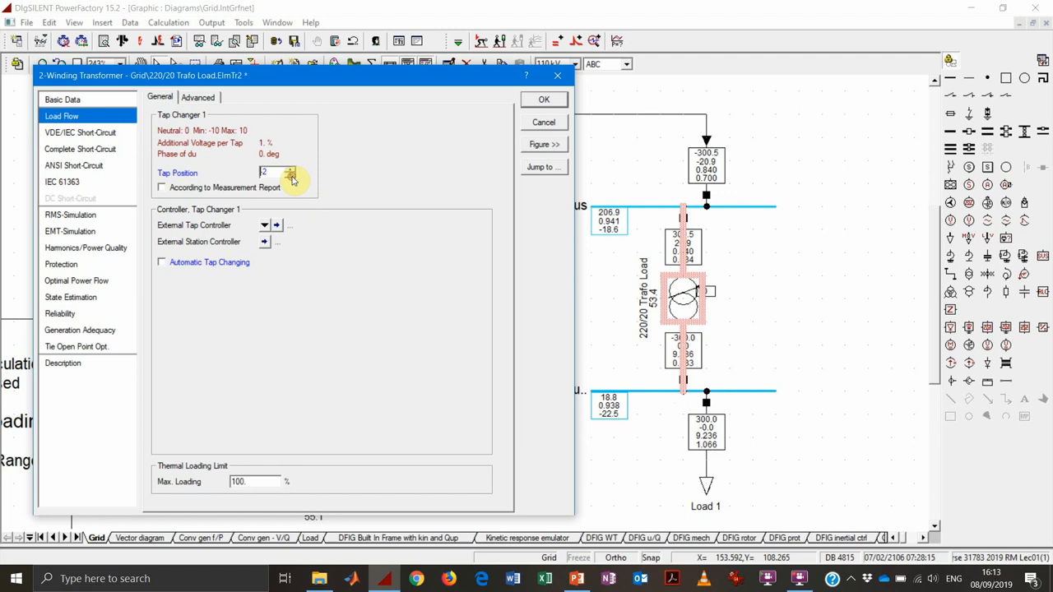
left_click(291, 170)
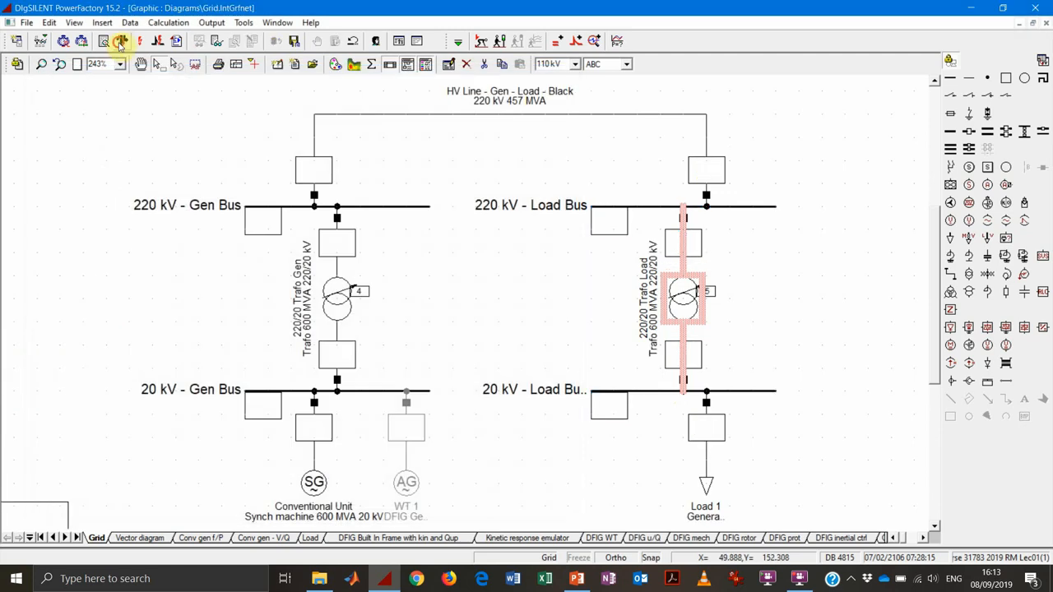
left_click(121, 42)
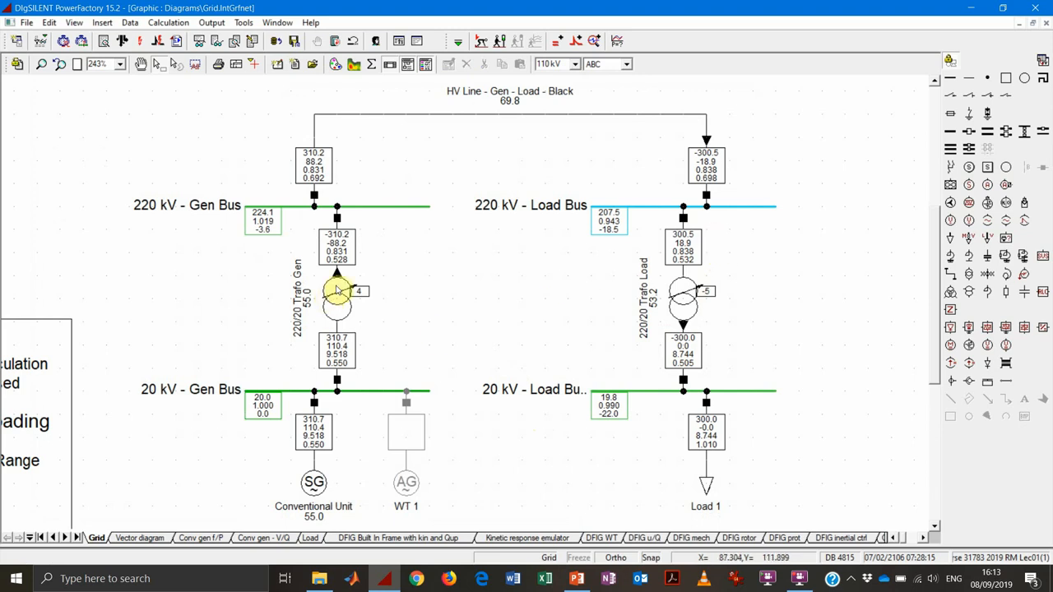
double_click(336, 296)
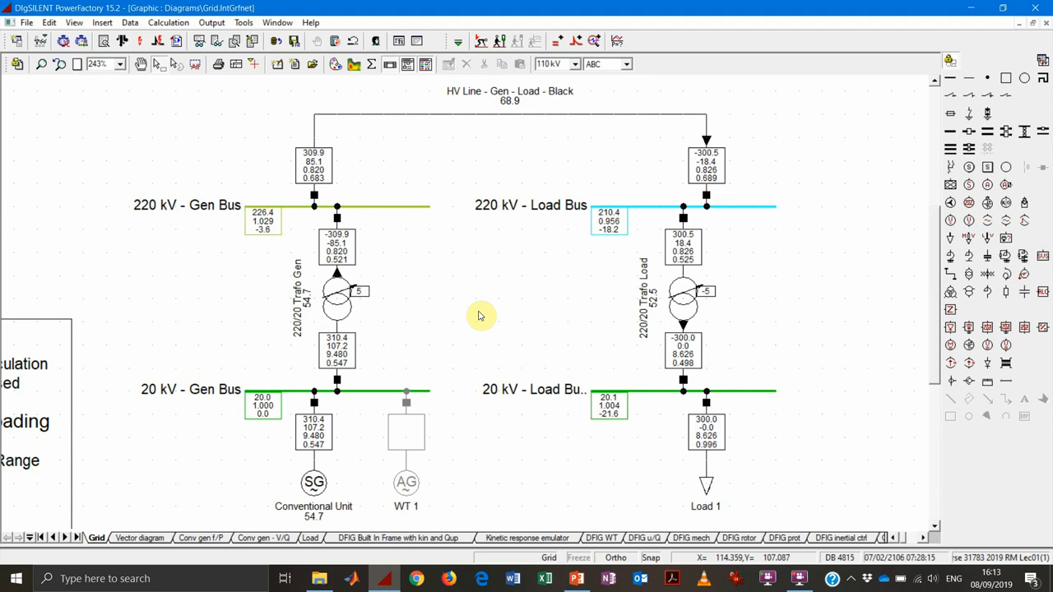
mouse_move(534, 294)
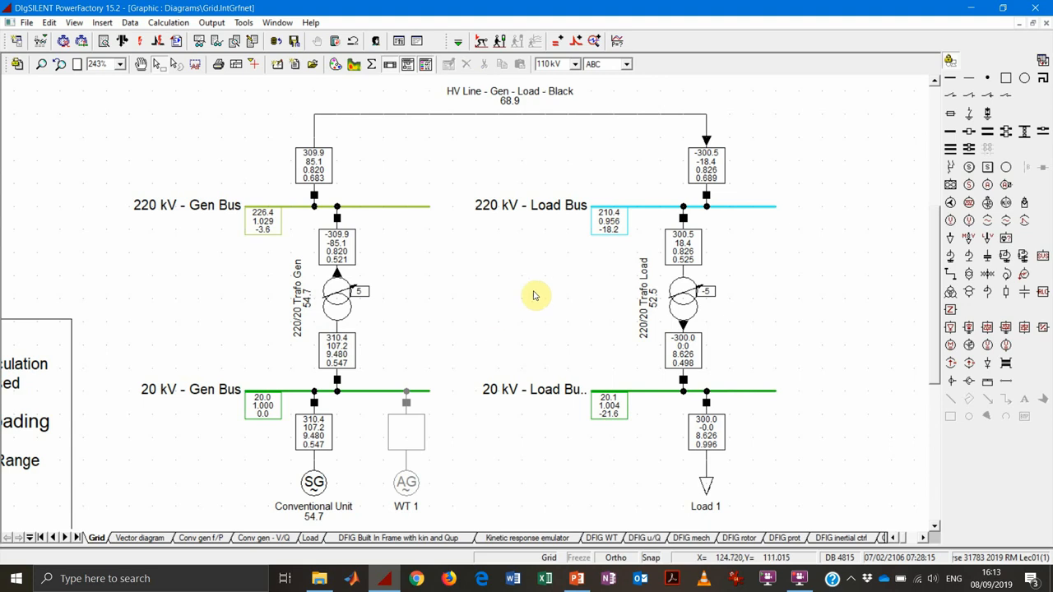
mouse_move(368, 321)
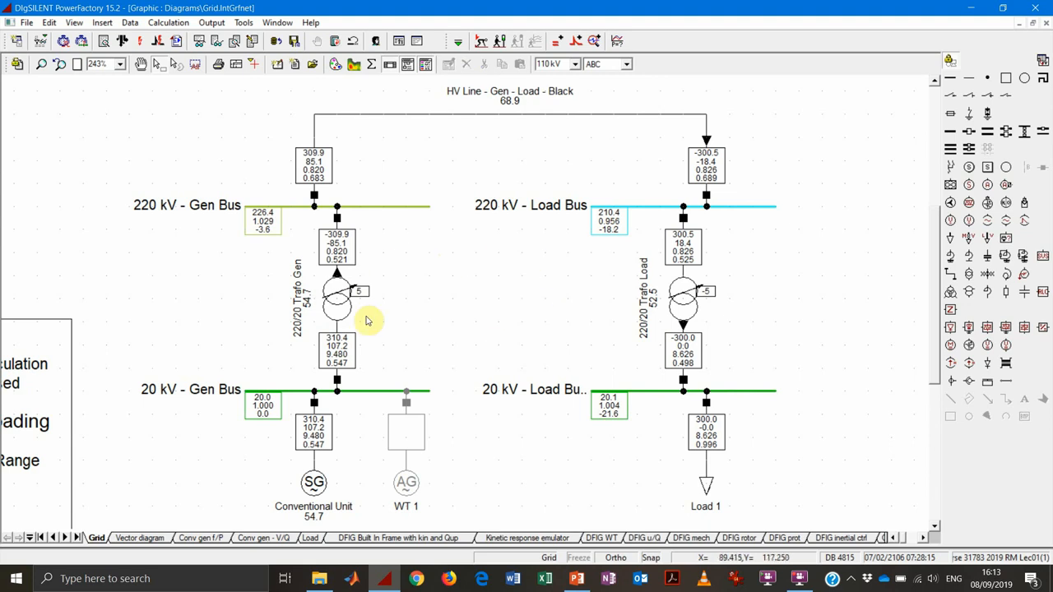
mouse_move(510, 410)
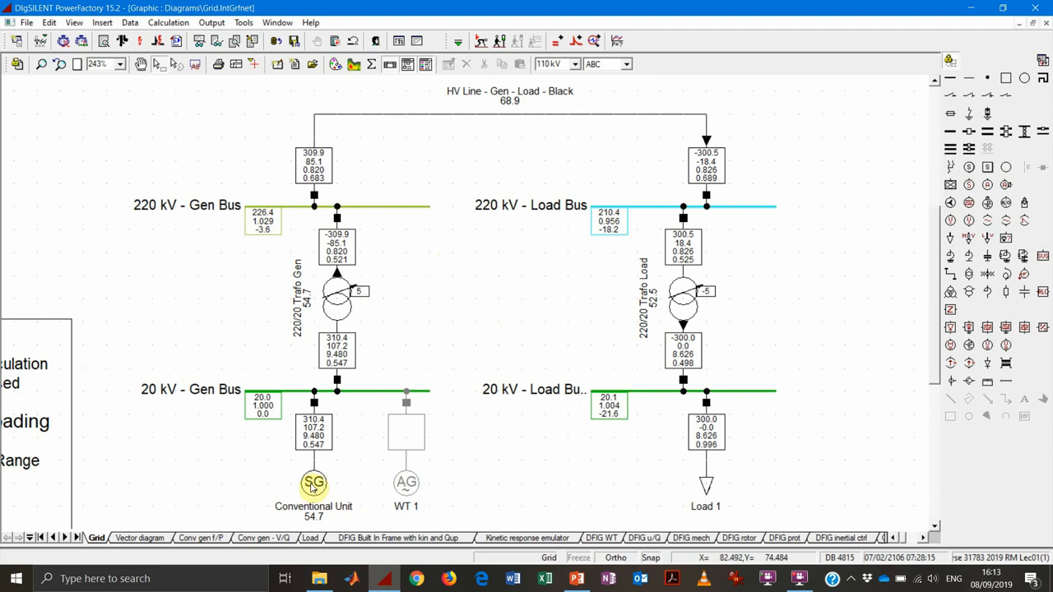
- Set the Conventional Unit's load-flow voltage setpoint to 1.05 p.u
double_click(312, 484)
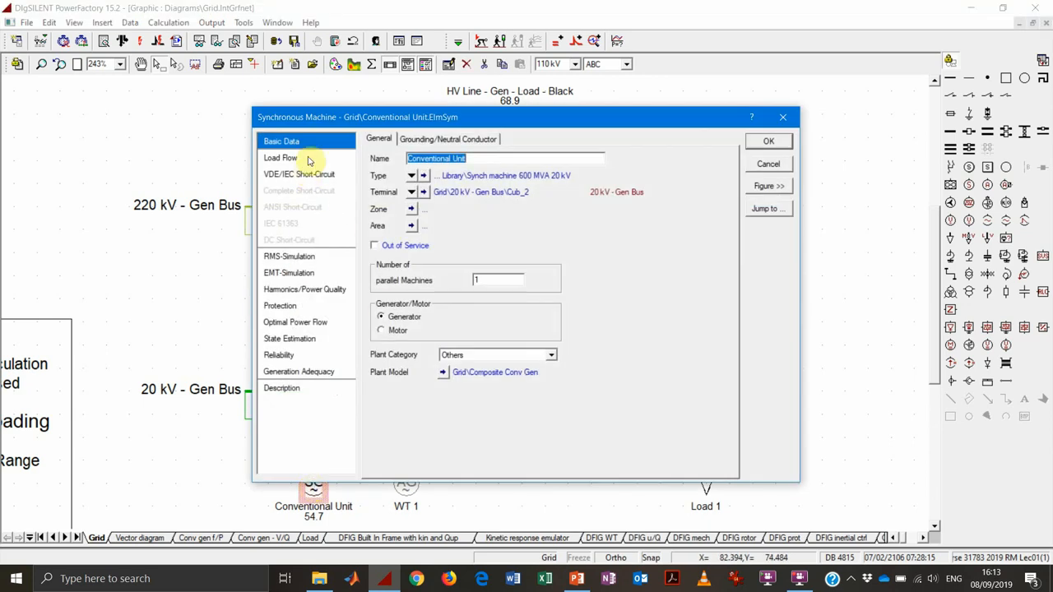
left_click(280, 157)
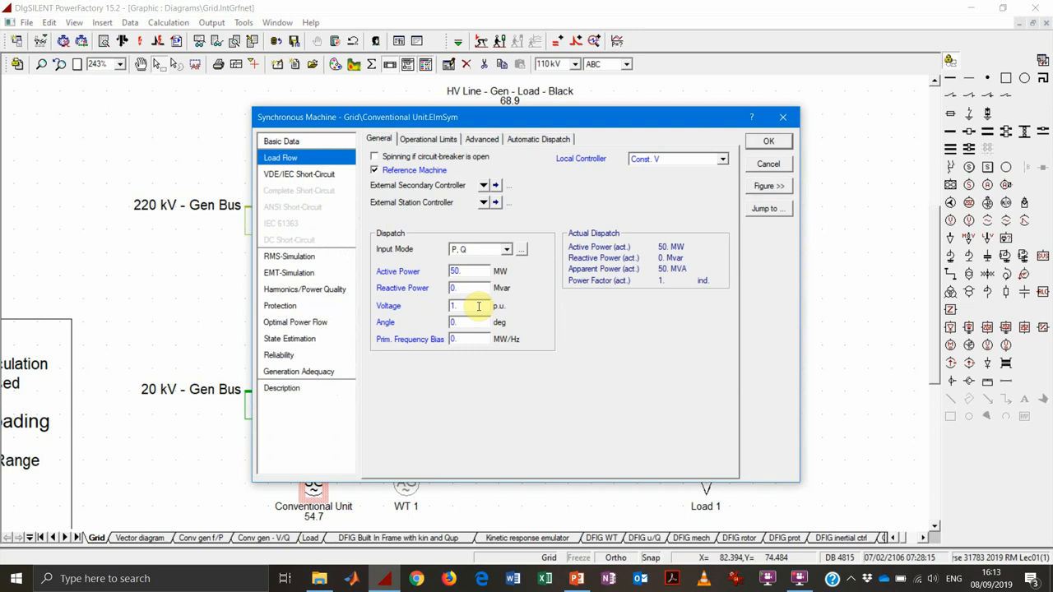
type("1.05")
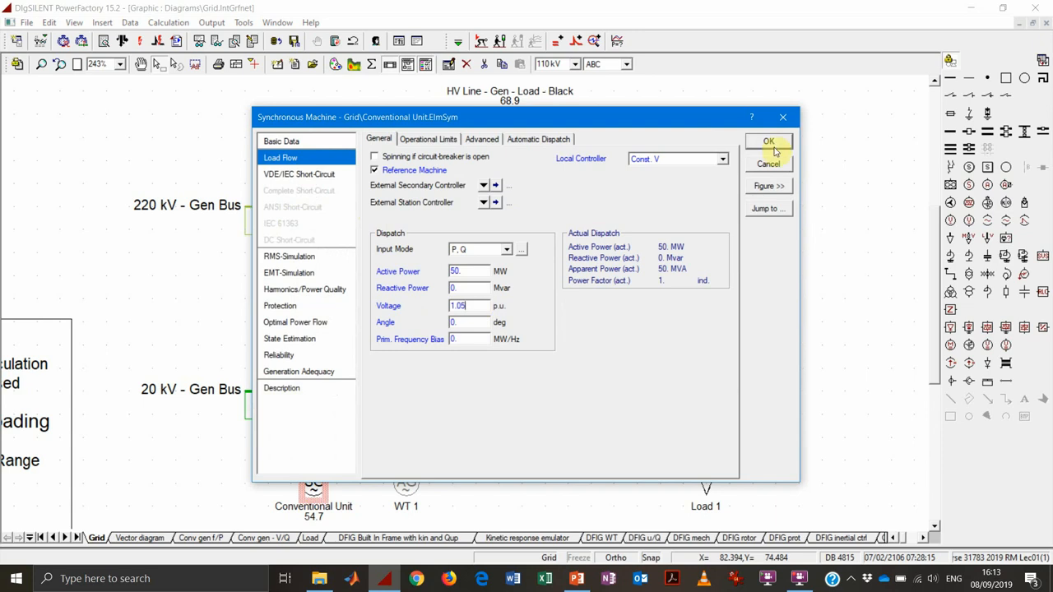
left_click(767, 141)
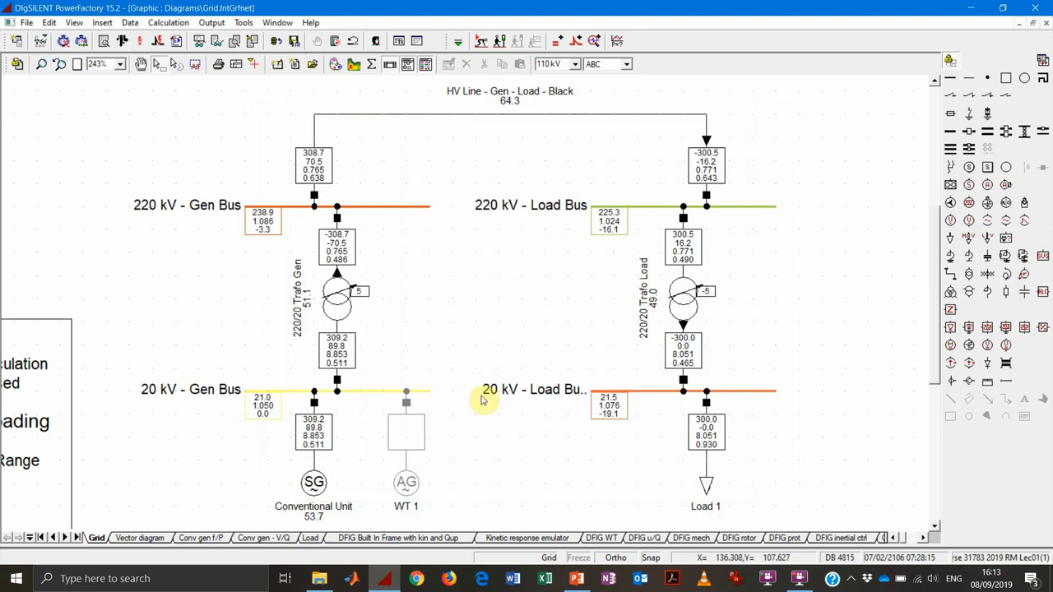
mouse_move(424, 463)
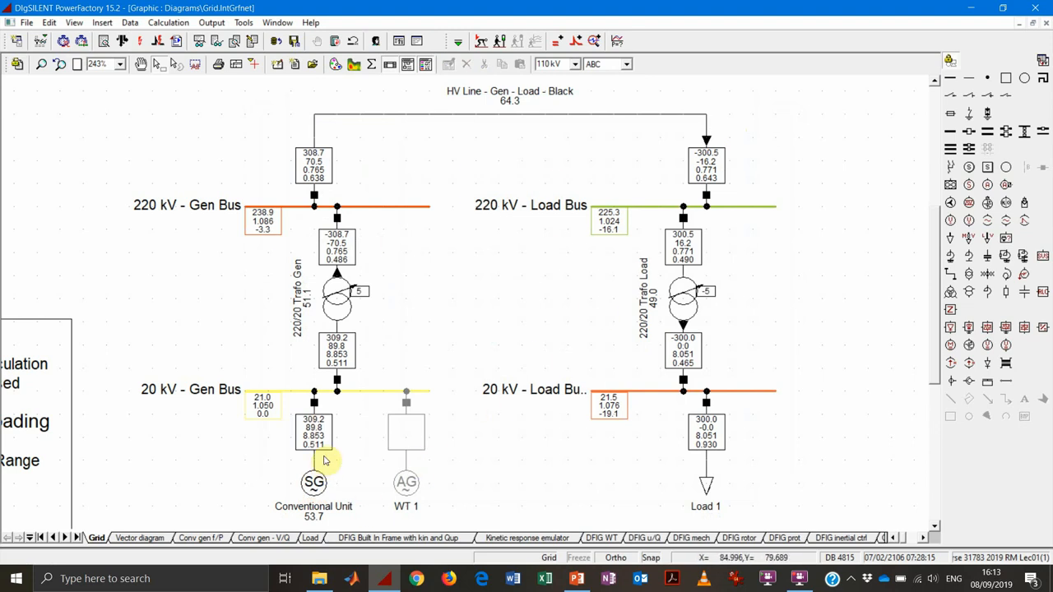
mouse_move(356, 275)
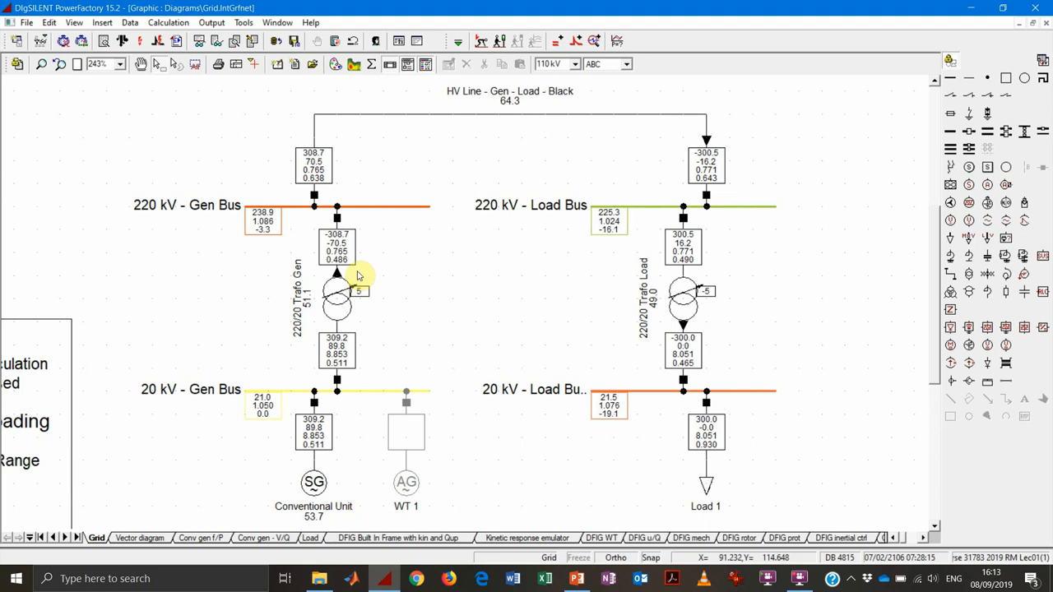
mouse_move(343, 172)
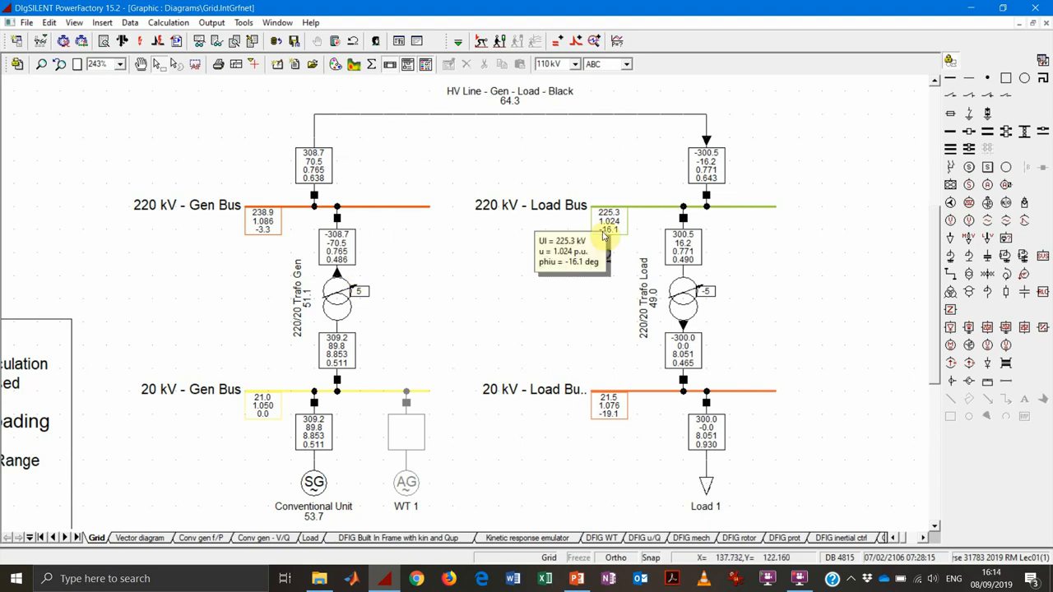
mouse_move(479, 293)
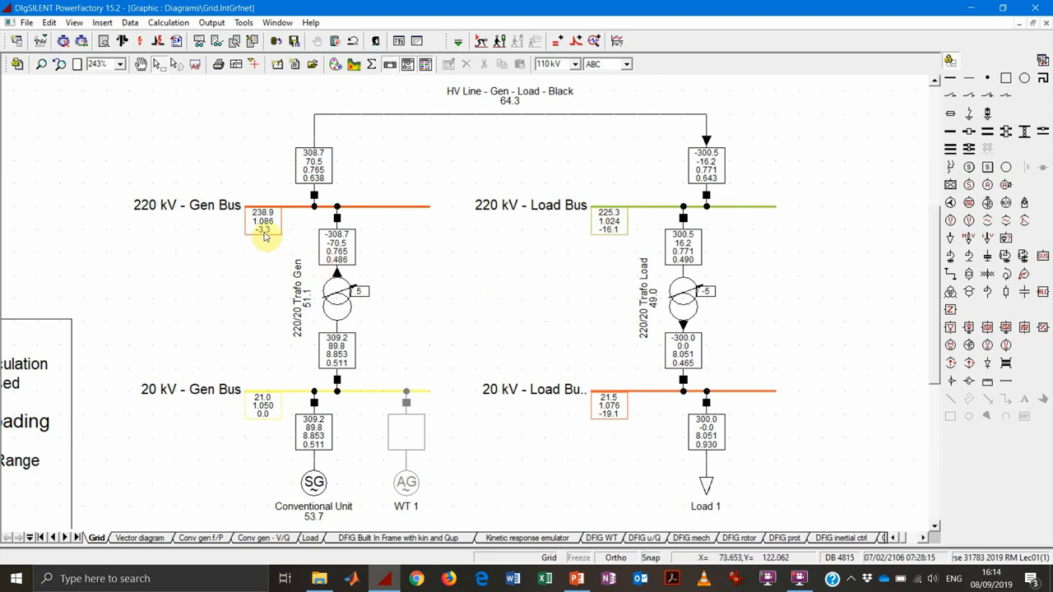
mouse_move(266, 236)
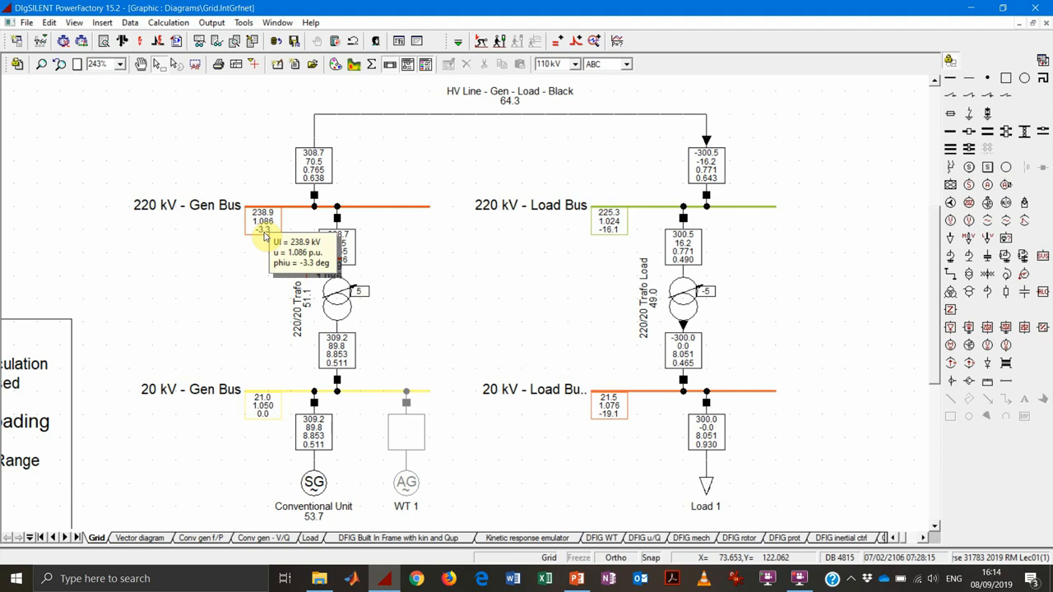
mouse_move(425, 265)
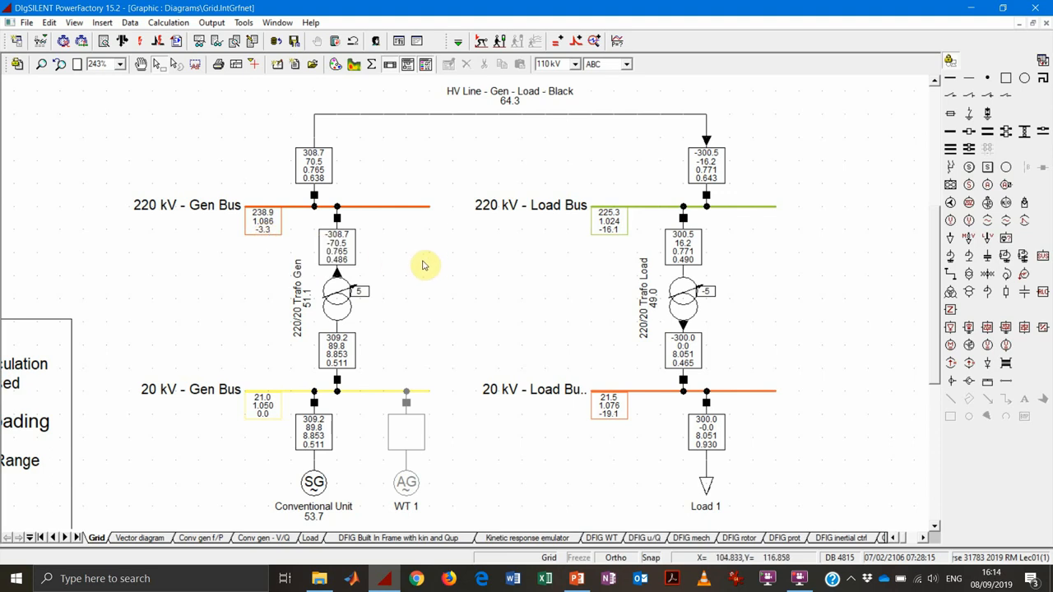
- Confirm Load 1 at 300 MW / 100 Mvar, then reopen the 220/20 Trafo Gen transformer data
double_click(705, 486)
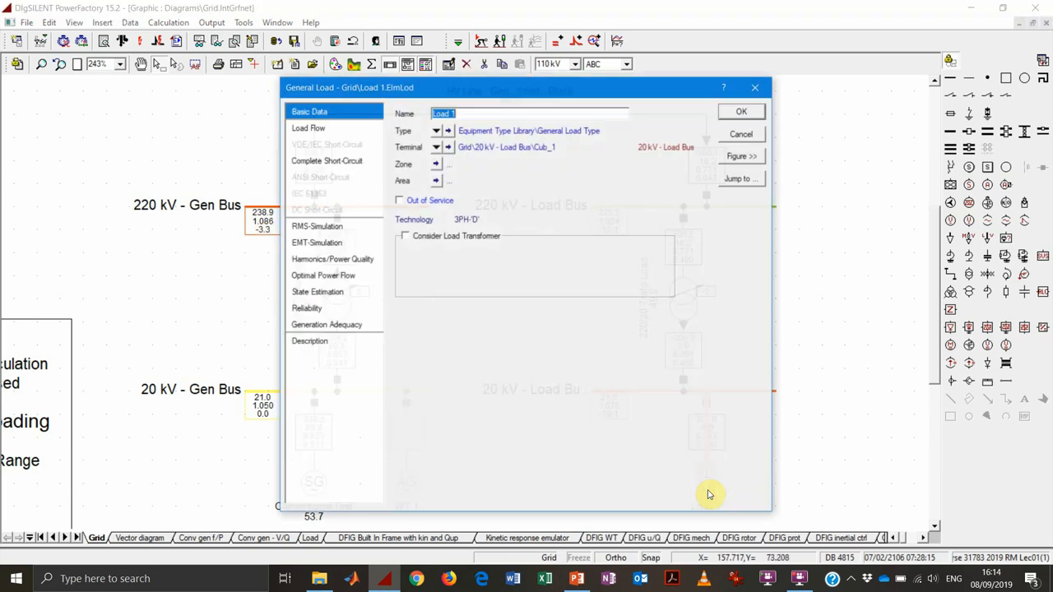
left_click(307, 127)
type("100")
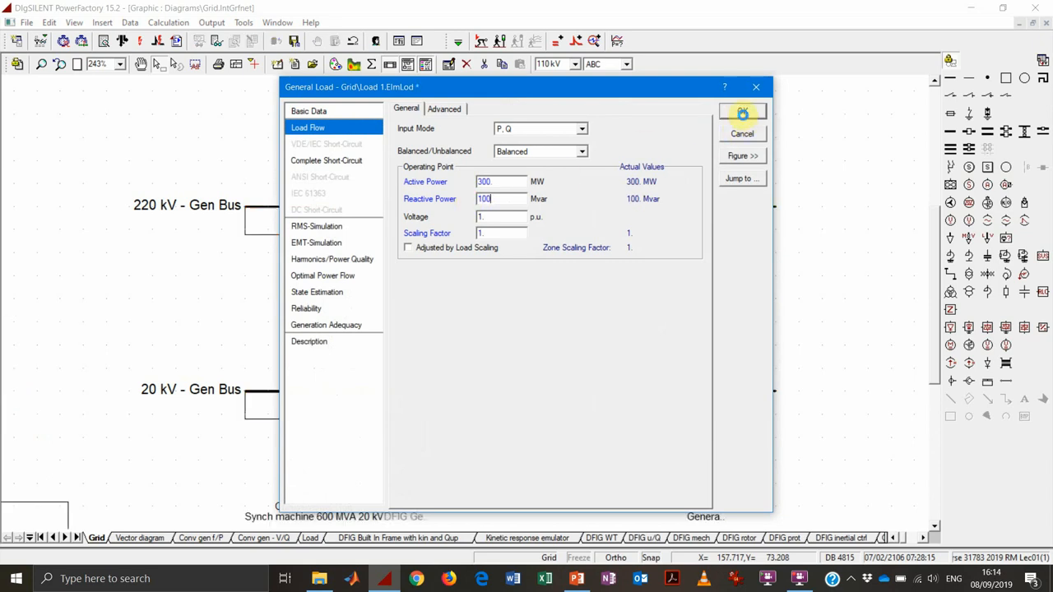
left_click(742, 113)
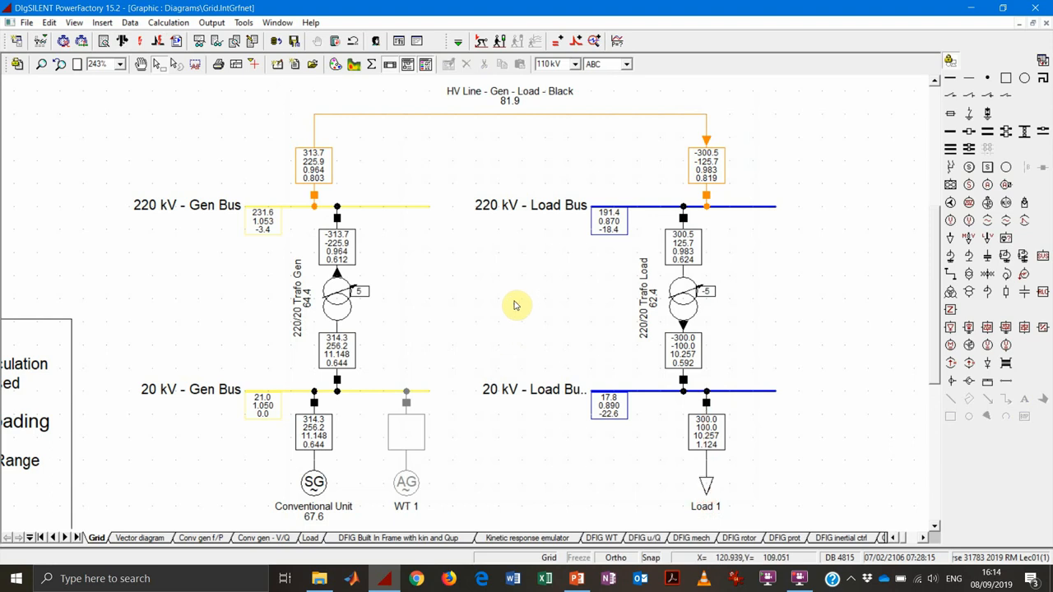
mouse_move(686, 447)
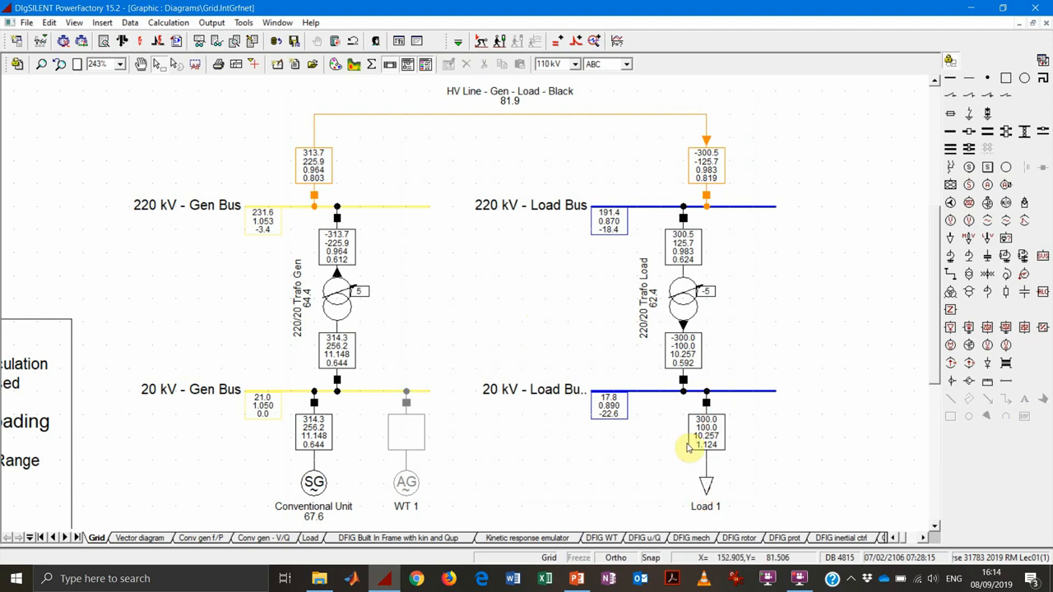
mouse_move(701, 444)
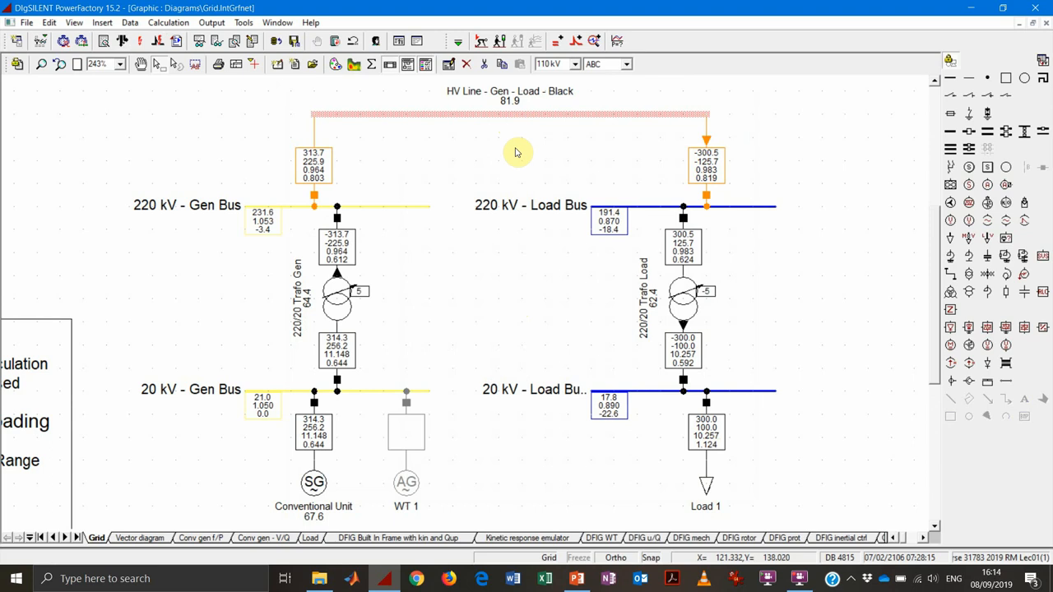
mouse_move(565, 299)
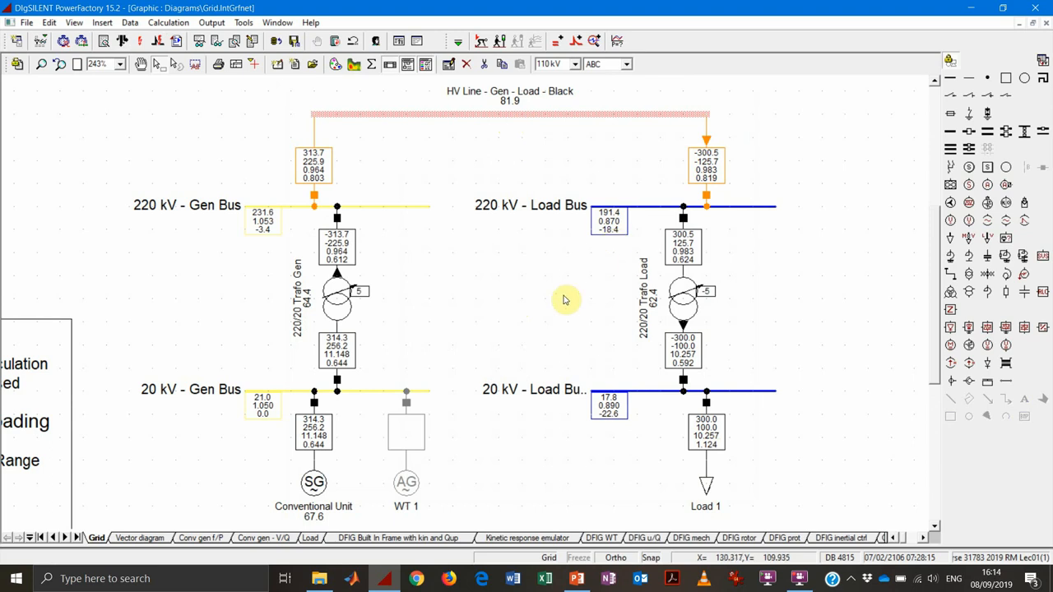
mouse_move(732, 497)
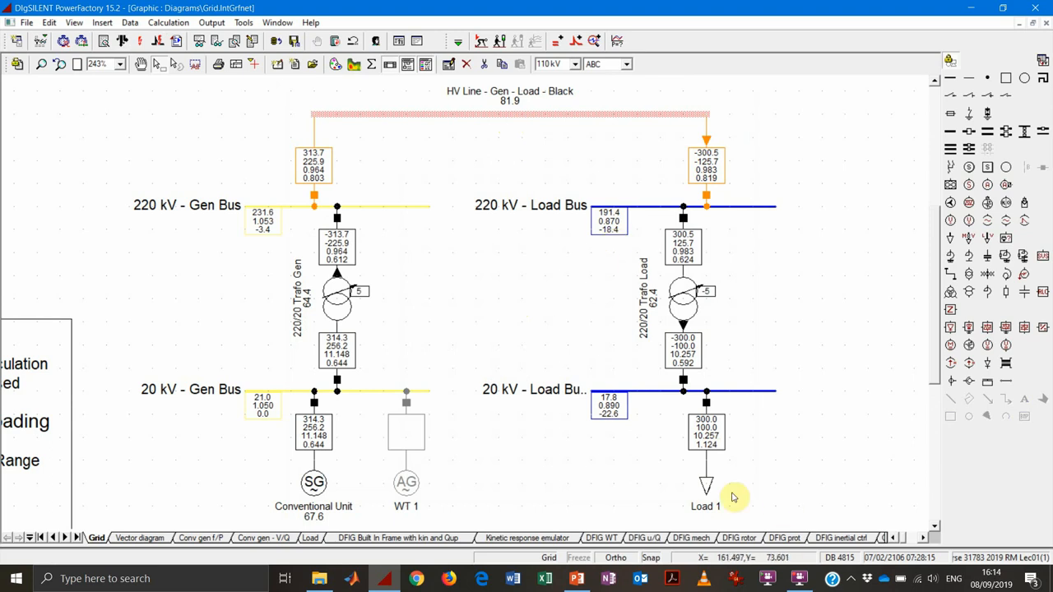
mouse_move(764, 428)
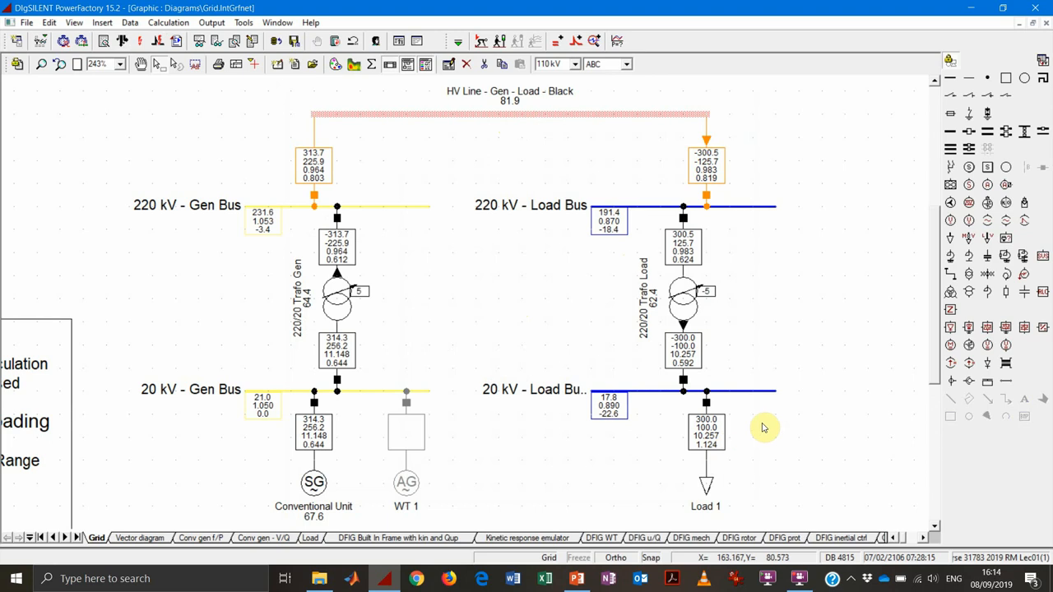
mouse_move(820, 324)
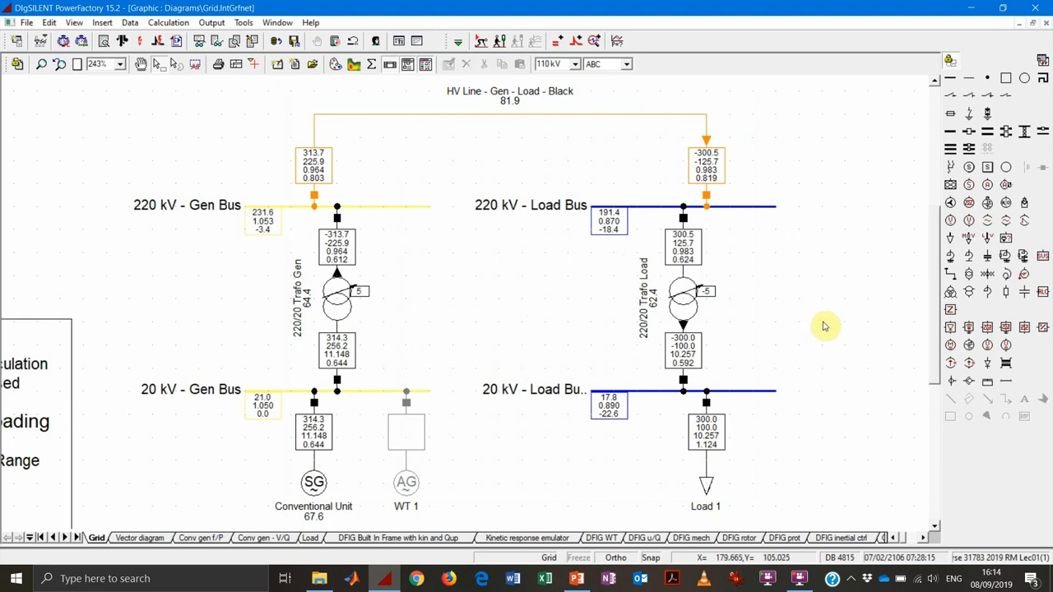
mouse_move(631, 311)
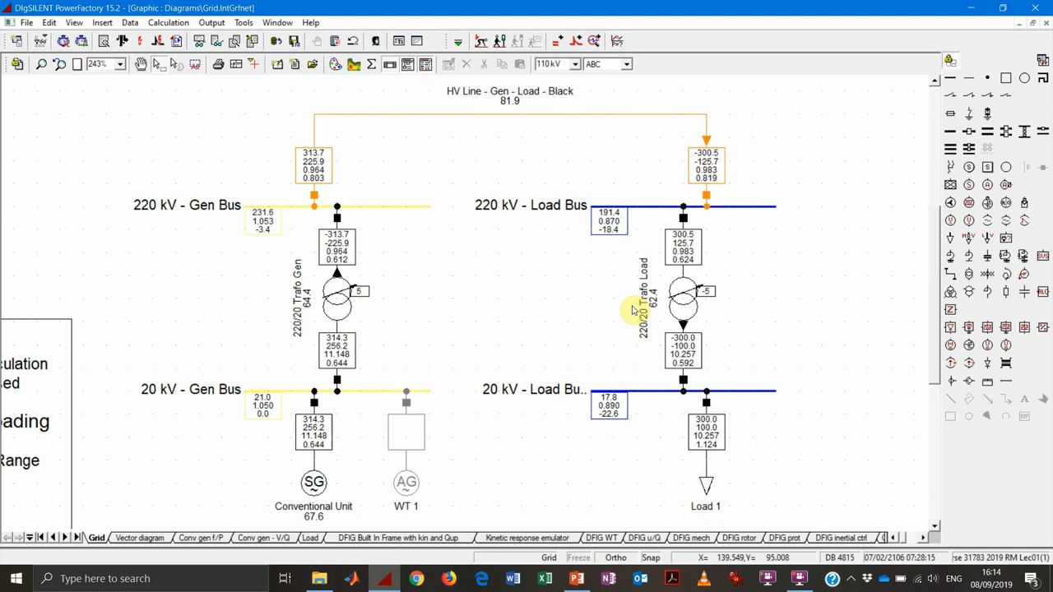
mouse_move(619, 241)
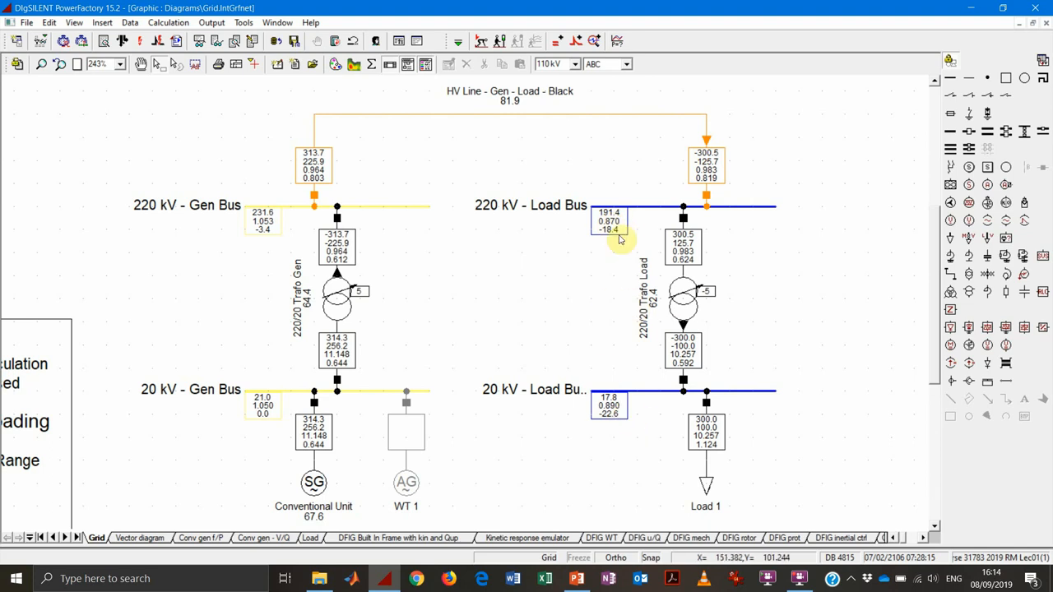
mouse_move(597, 260)
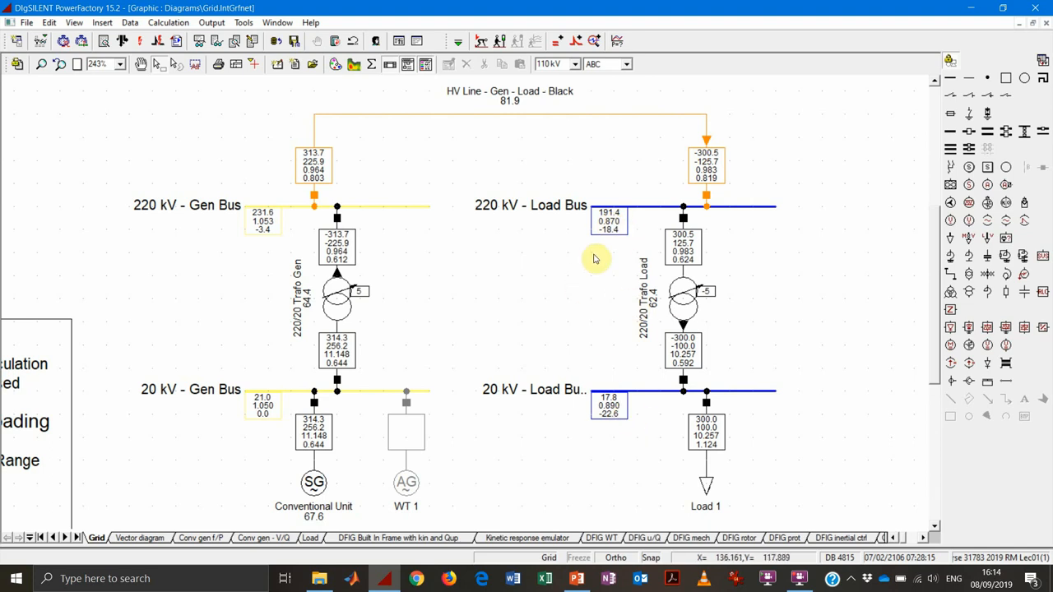
mouse_move(609, 305)
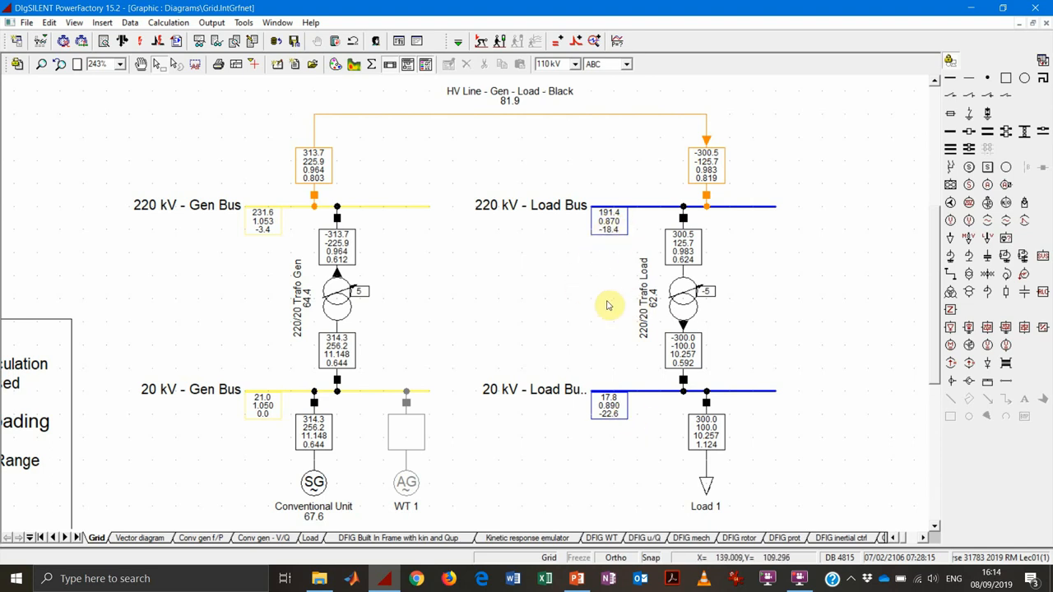
mouse_move(462, 325)
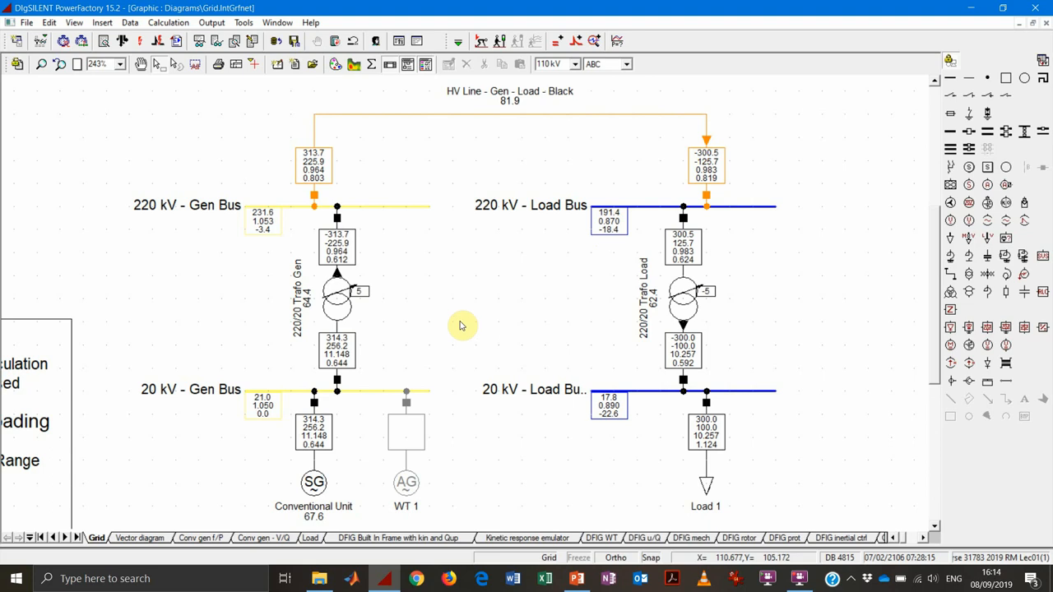
double_click(337, 304)
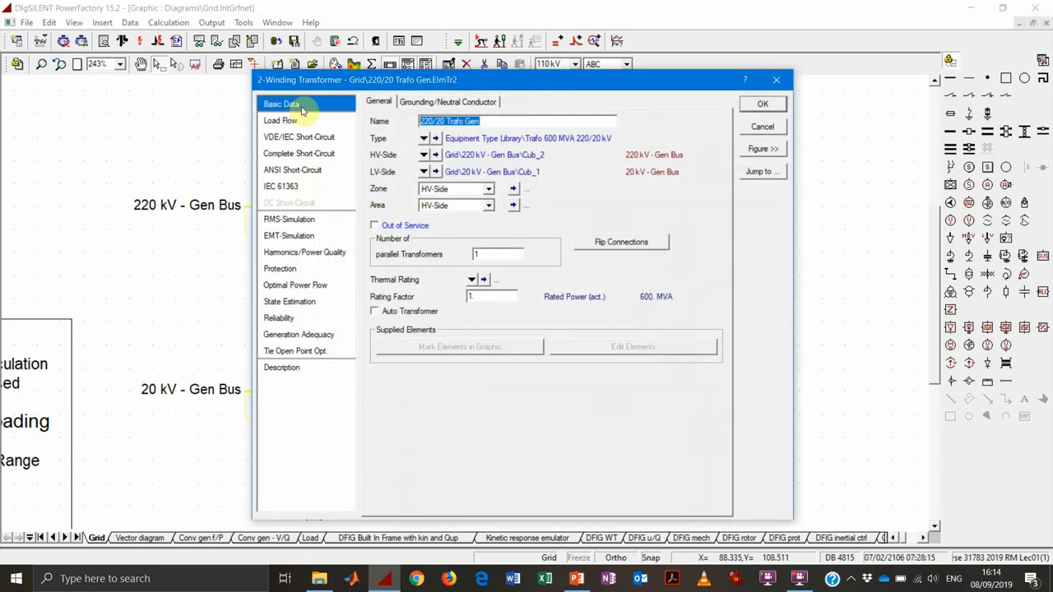
- Set generator transformer tap position 7 and load transformer tap position −7
left_click(280, 120)
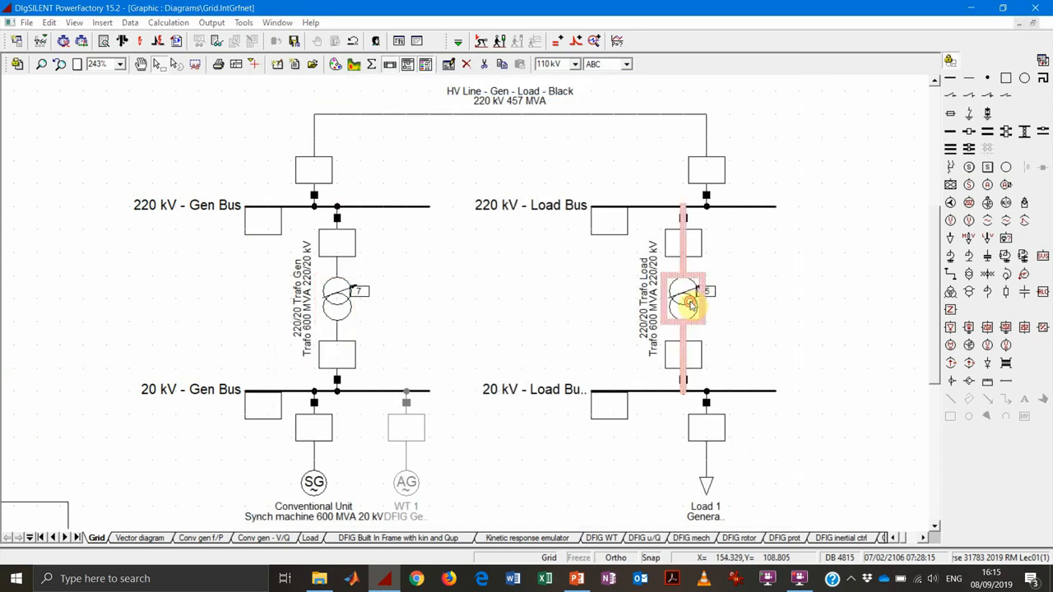
double_click(678, 300)
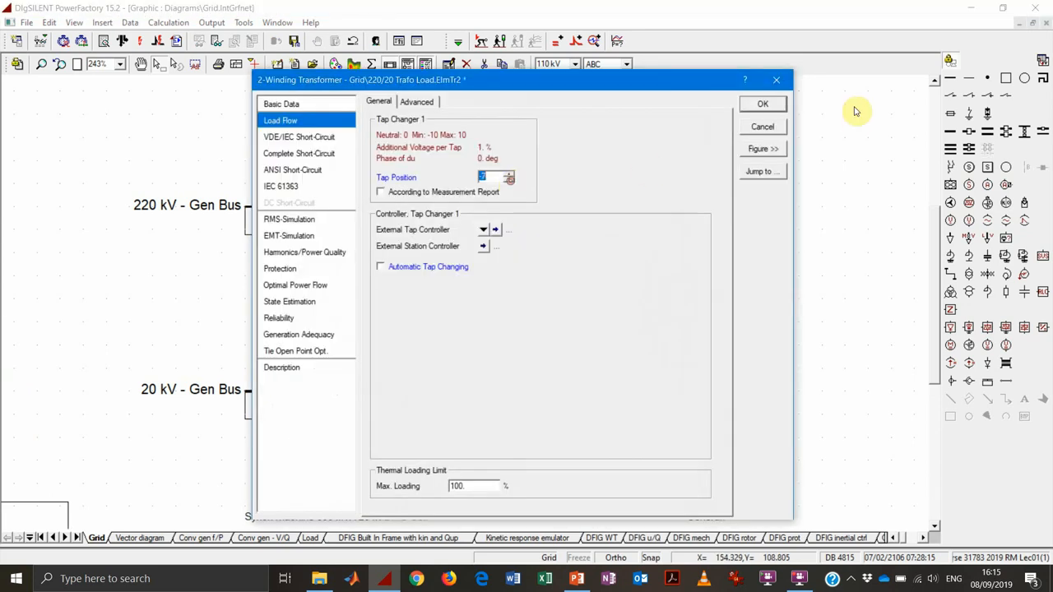
left_click(763, 103)
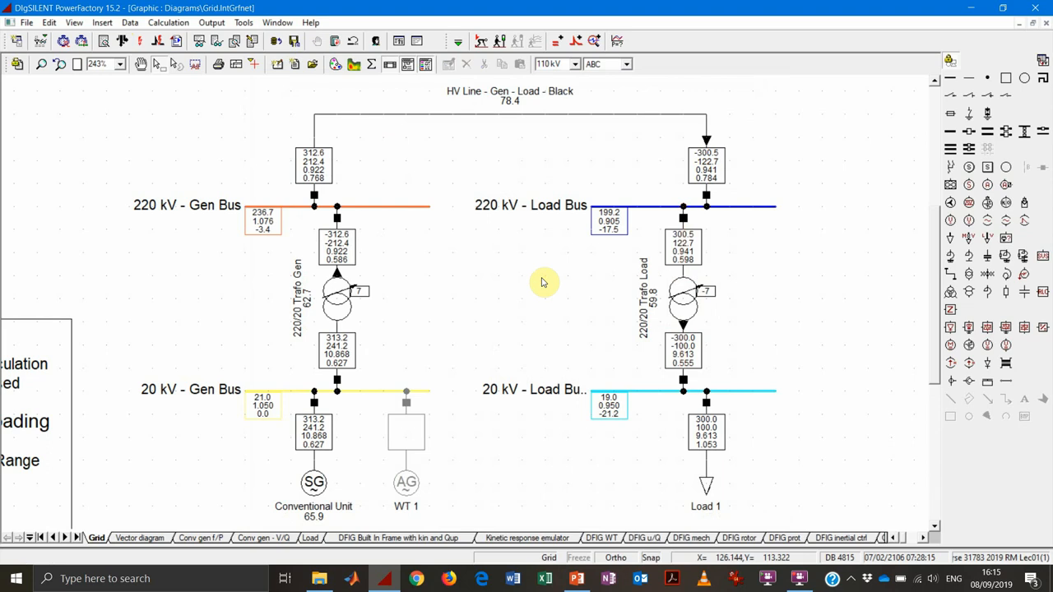
mouse_move(618, 255)
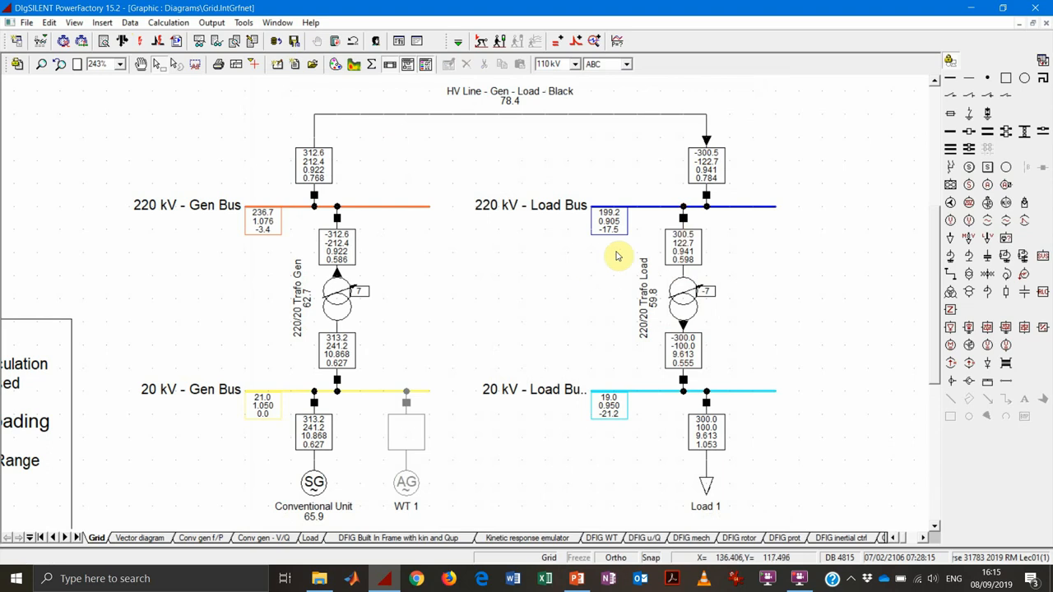
mouse_move(615, 260)
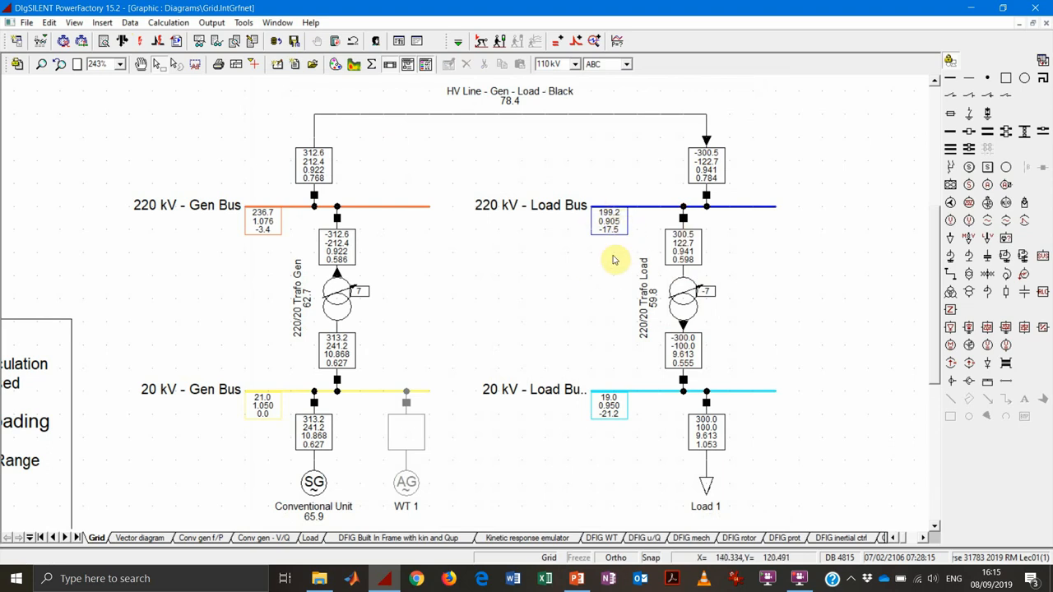
mouse_move(584, 319)
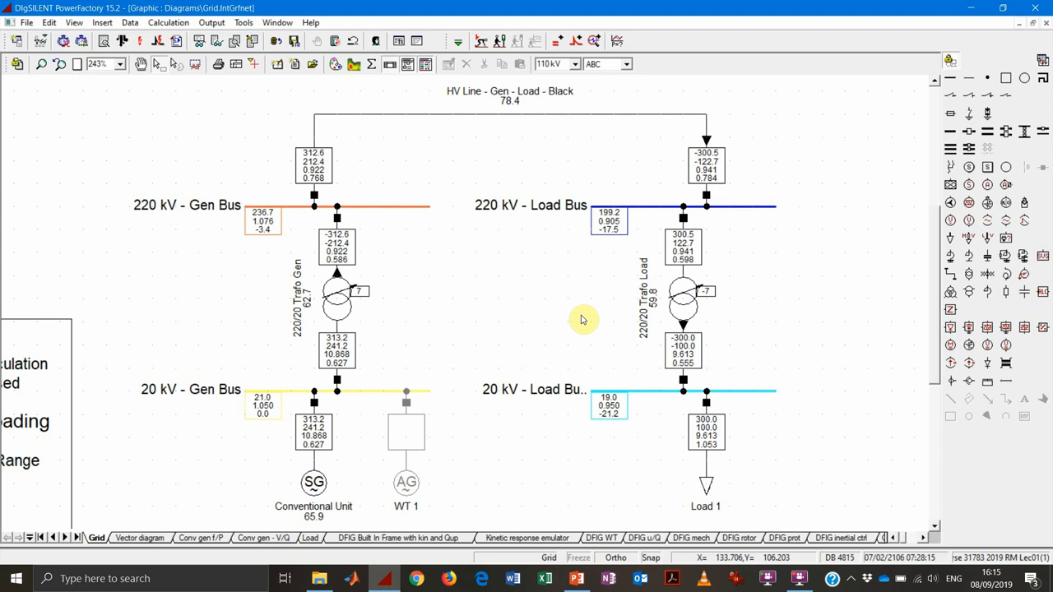
mouse_move(614, 311)
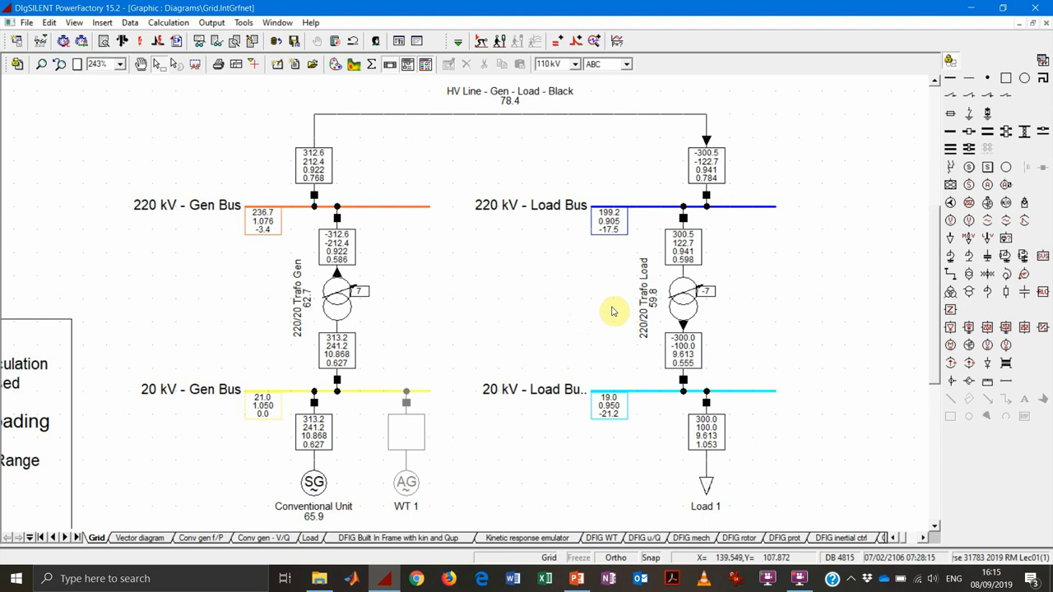
left_click(705, 435)
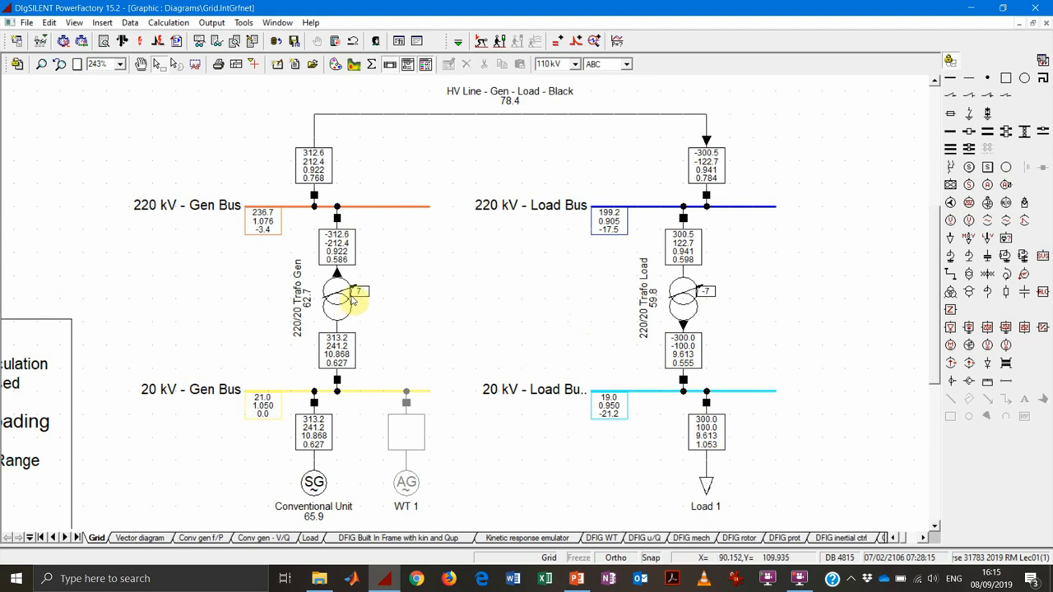
mouse_move(434, 219)
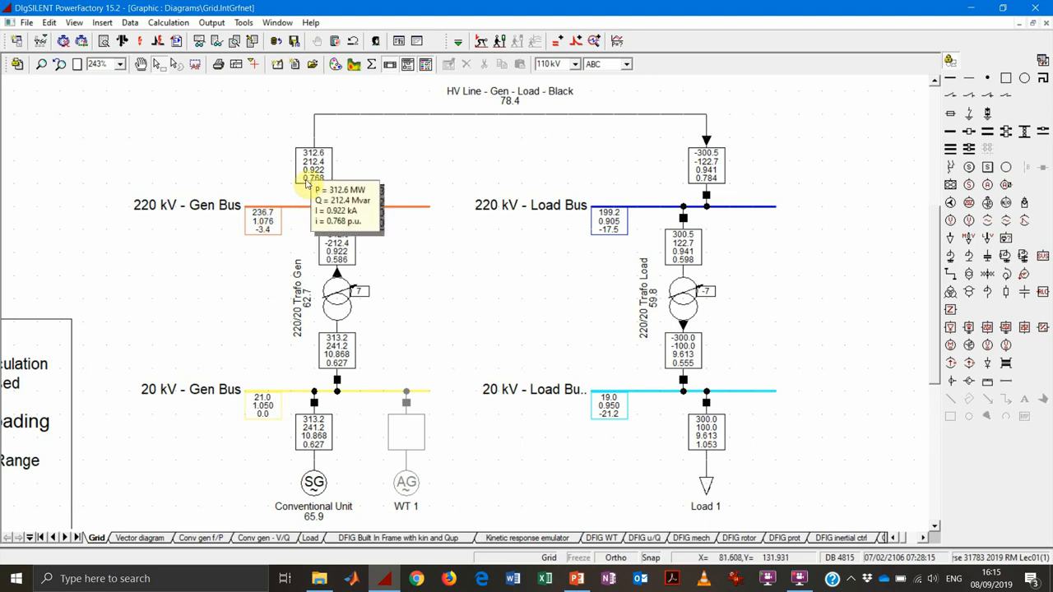
mouse_move(313, 183)
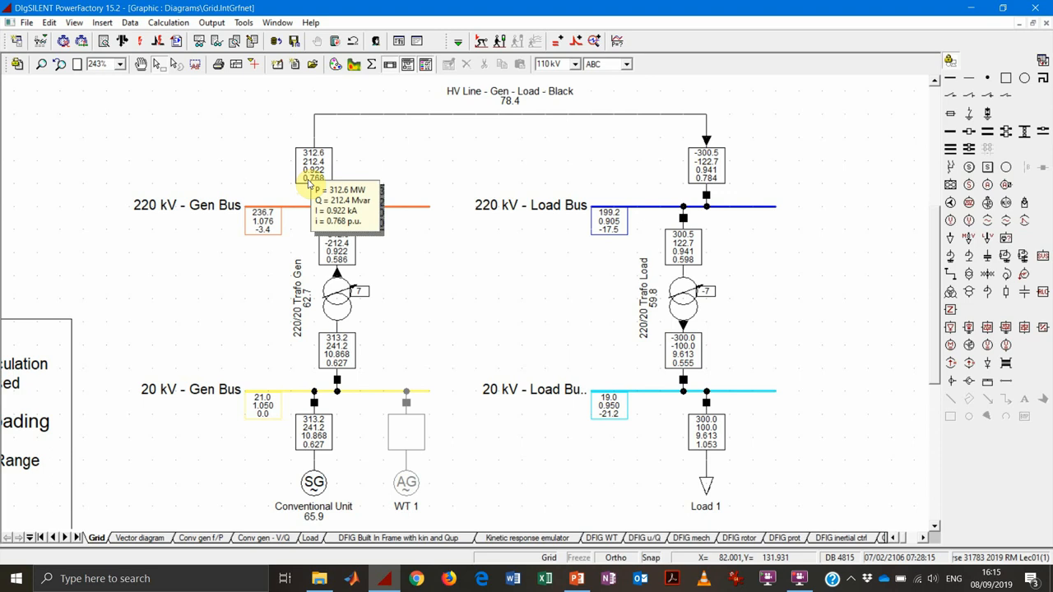
mouse_move(533, 148)
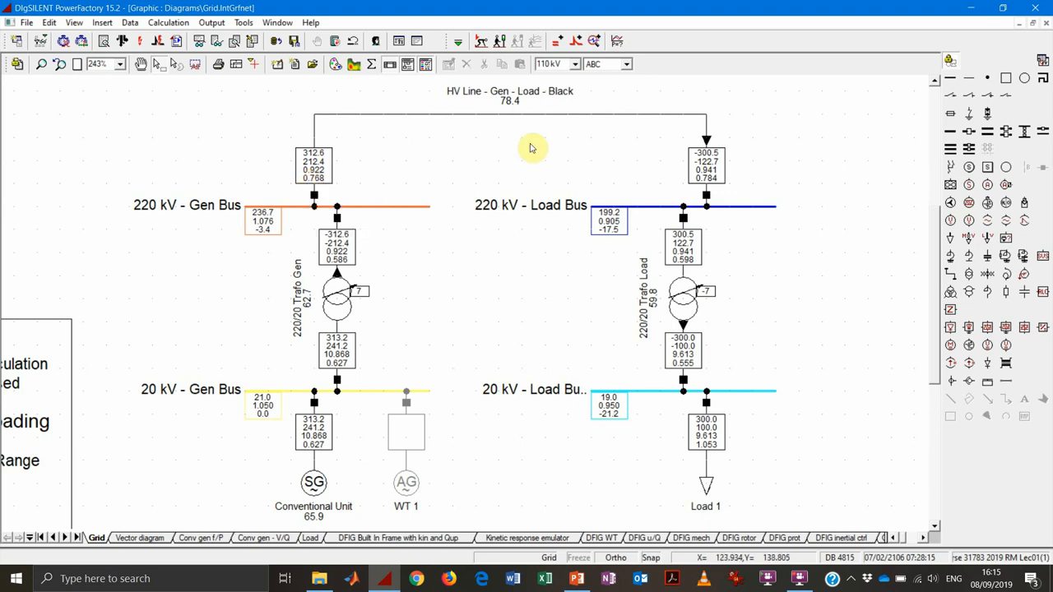
mouse_move(314, 440)
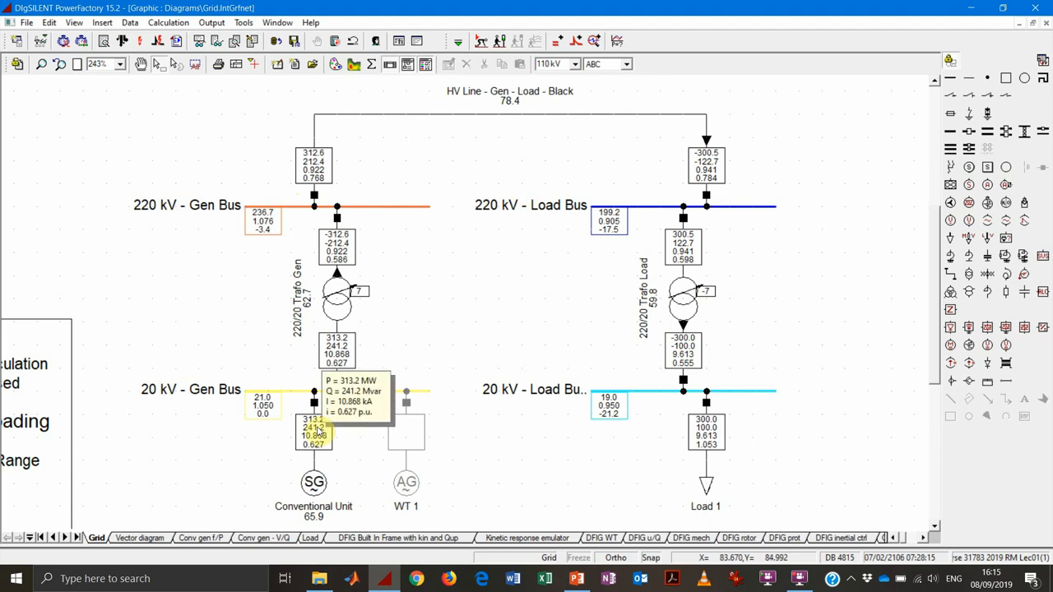
mouse_move(277, 215)
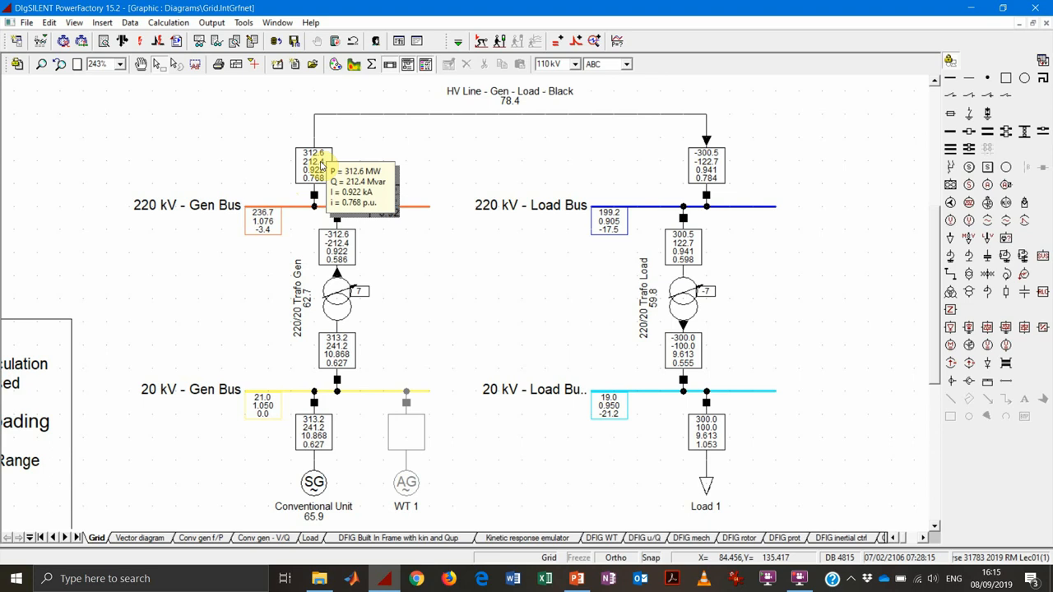
mouse_move(374, 147)
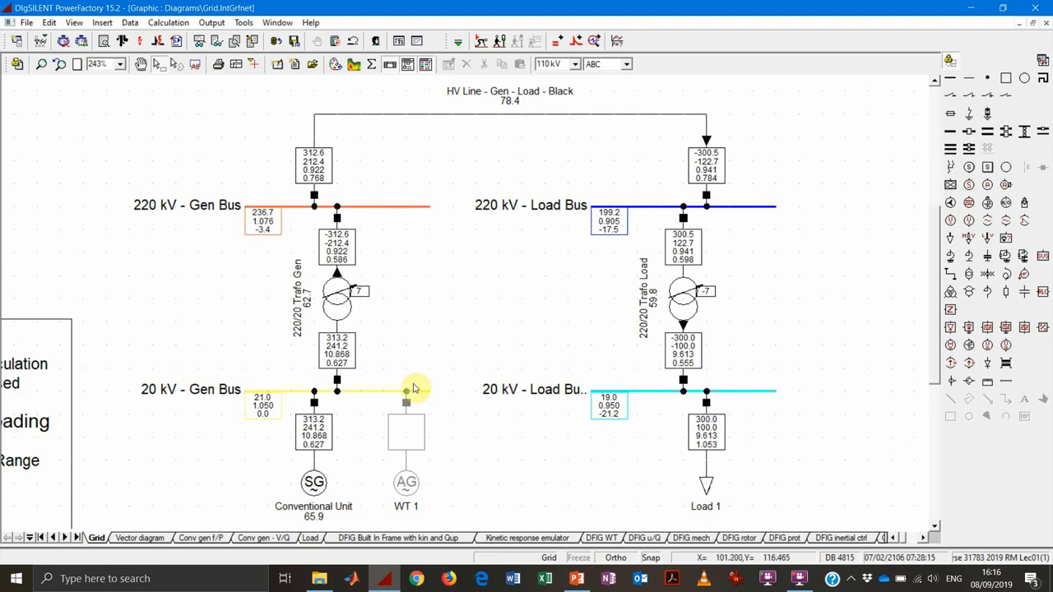
mouse_move(326, 434)
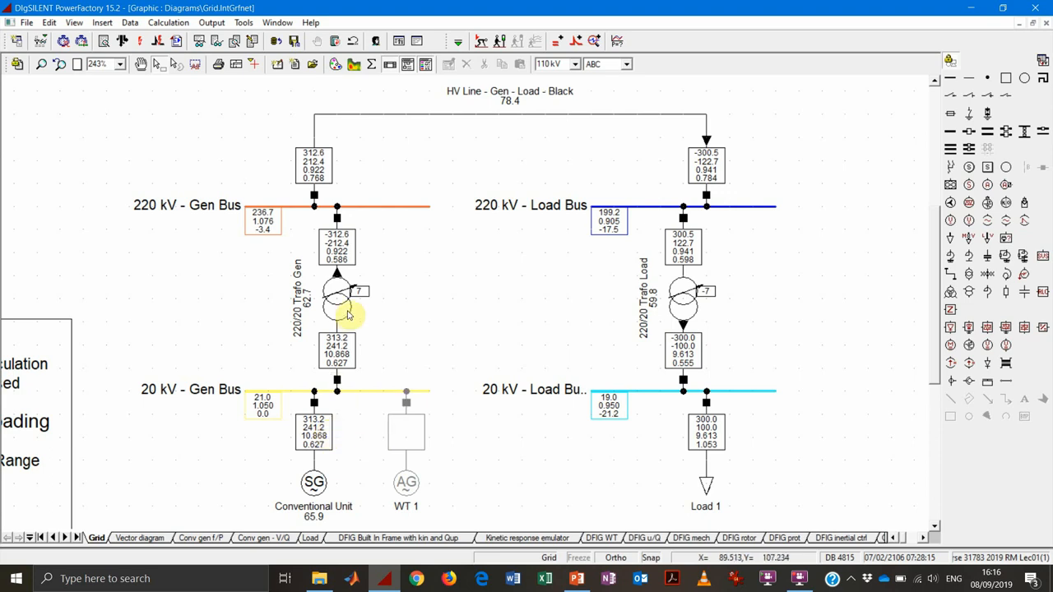
- Reset the generator transformer tap to neutral 0 and rerun the load flow
double_click(332, 301)
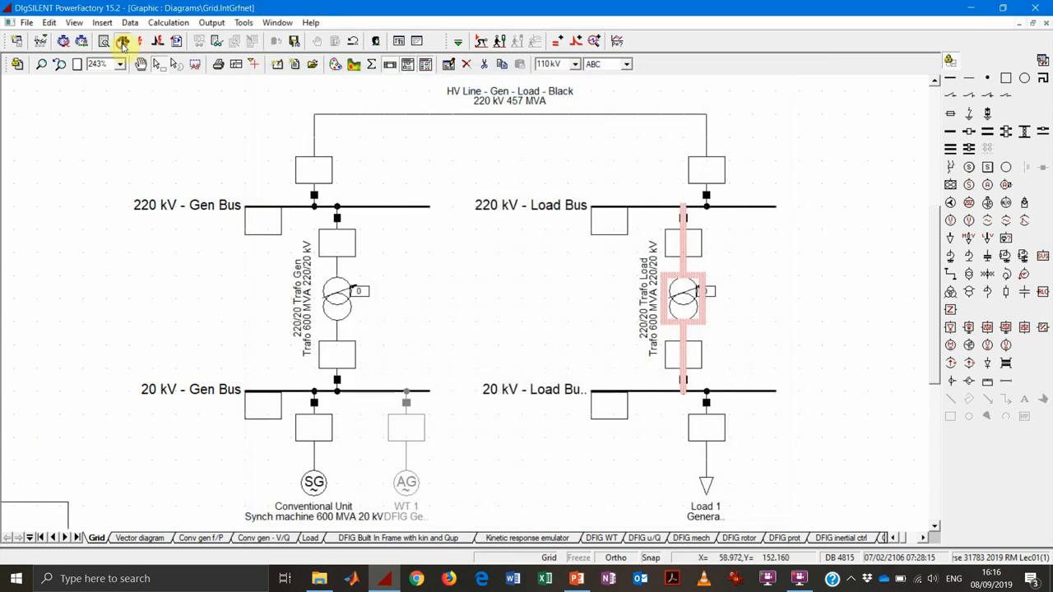
left_click(121, 43)
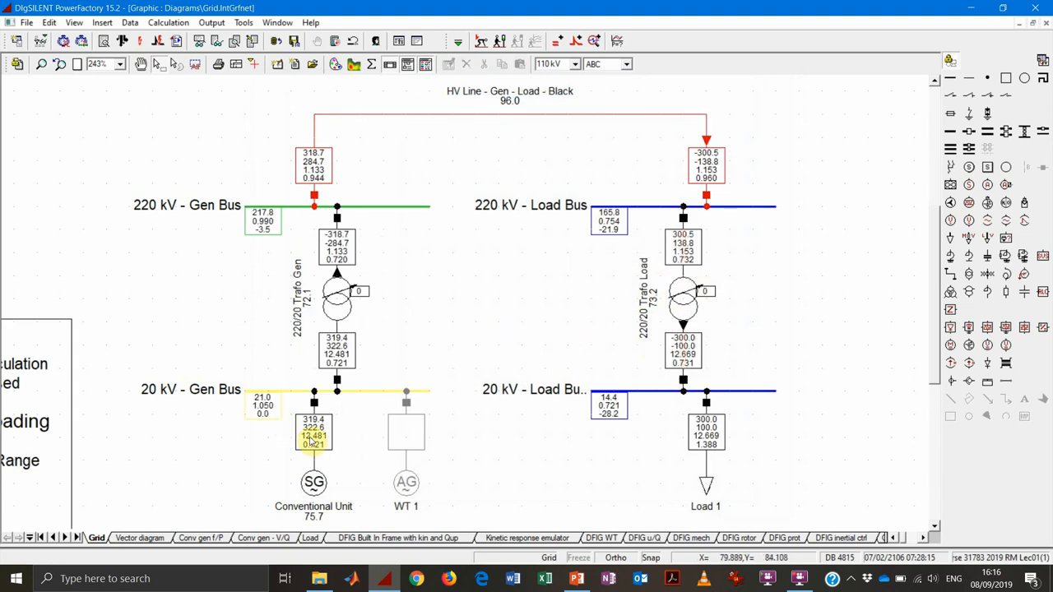
mouse_move(311, 440)
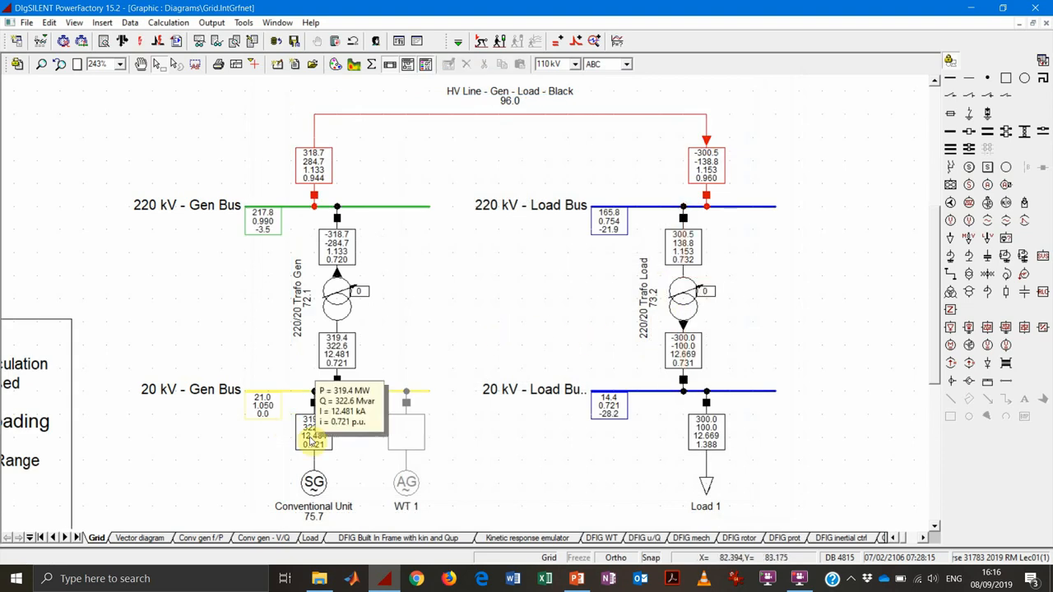
mouse_move(593, 242)
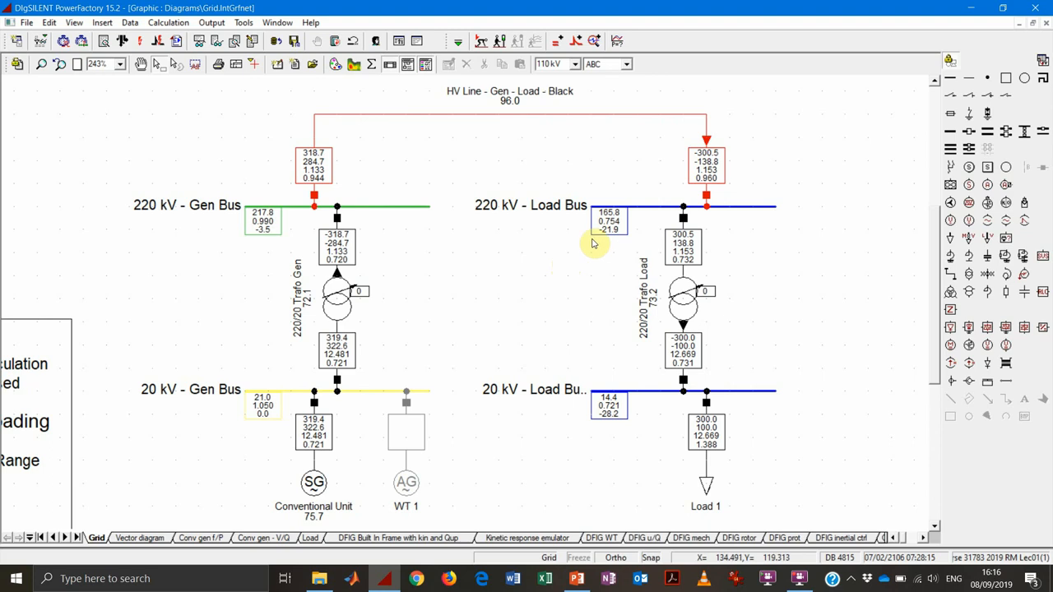
mouse_move(383, 169)
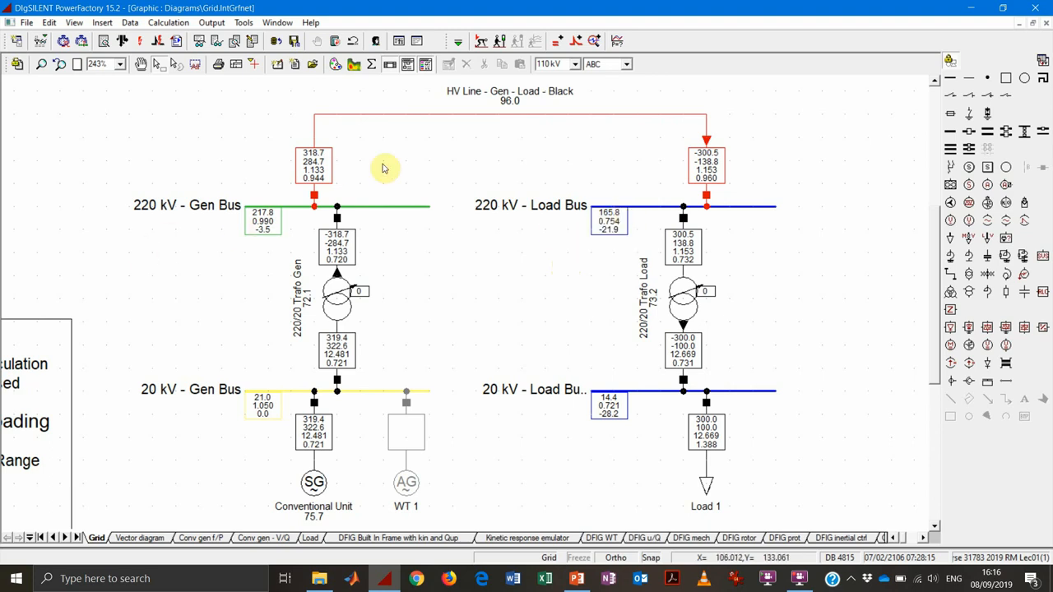
mouse_move(706, 169)
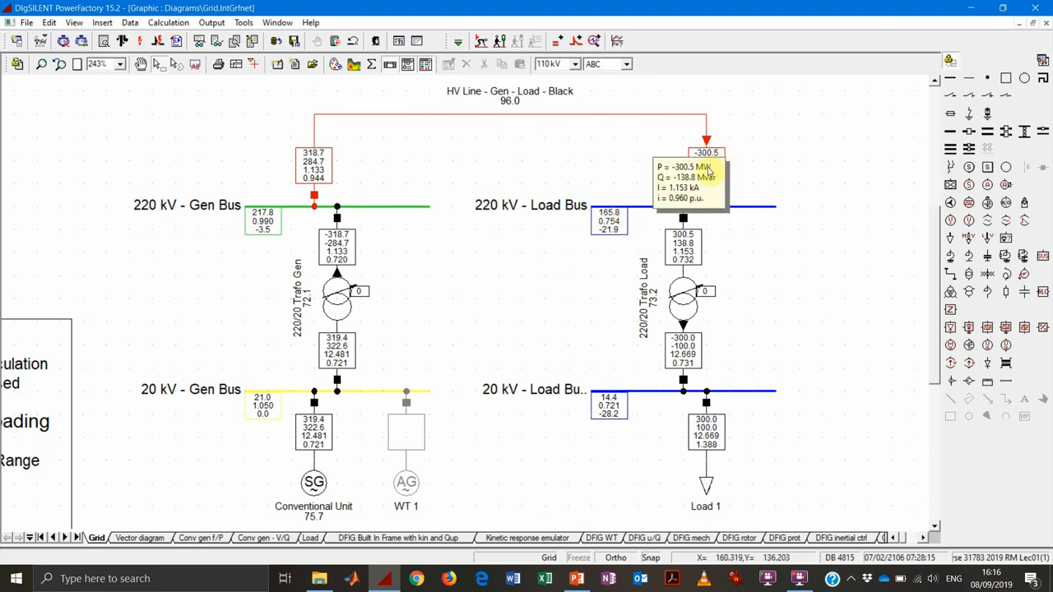
mouse_move(719, 158)
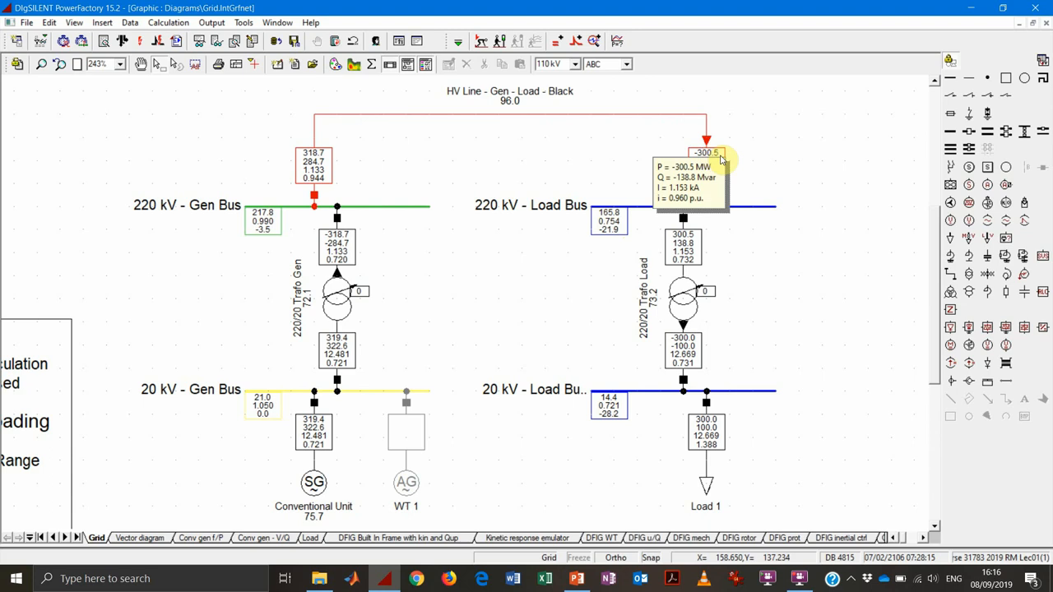
mouse_move(750, 180)
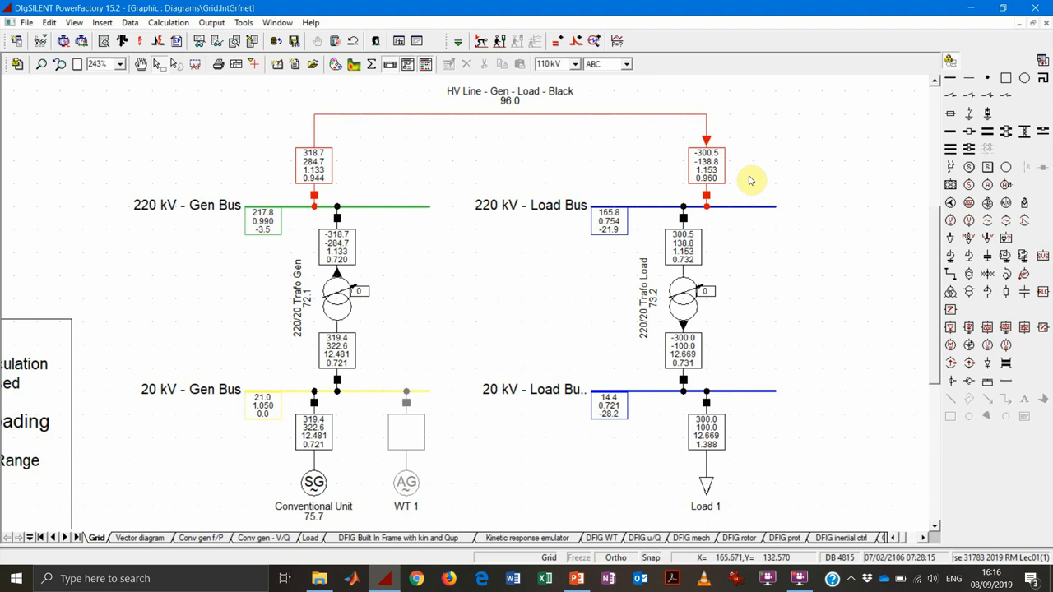